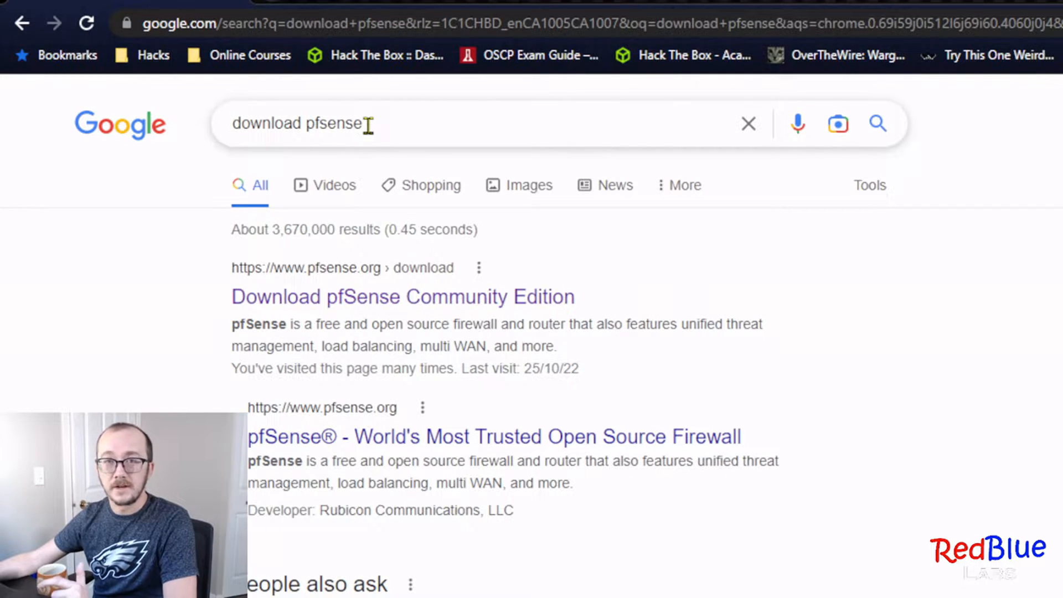
{"action": "mouse_move", "coordinate": [421, 306]}
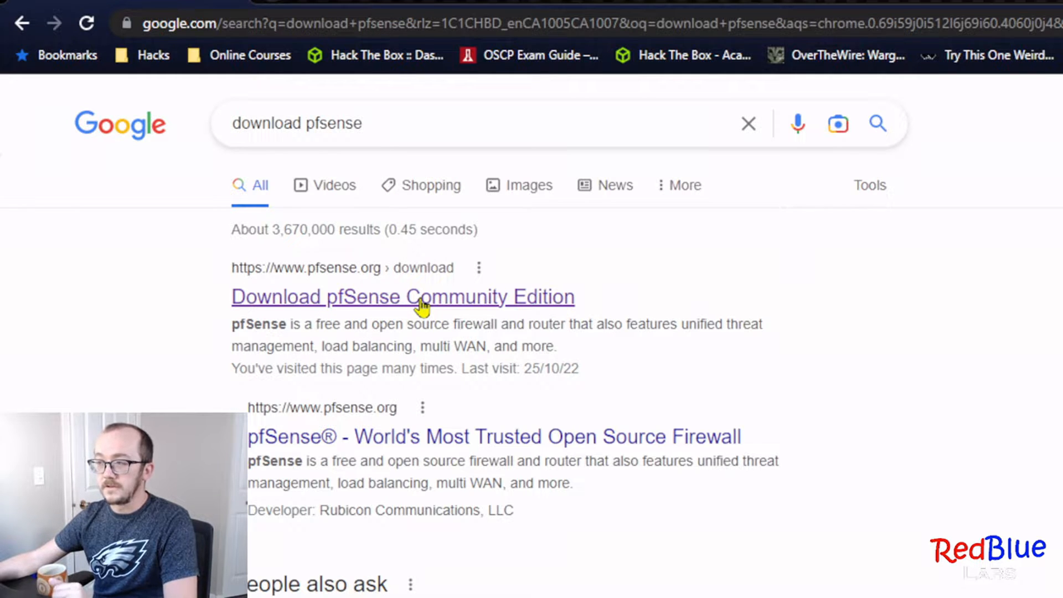
Prepare the pfSense CE download for AMD64, DVD Image (ISO) installer, Austin, TX USA mirror
{"action": "left_click", "coordinate": [403, 297]}
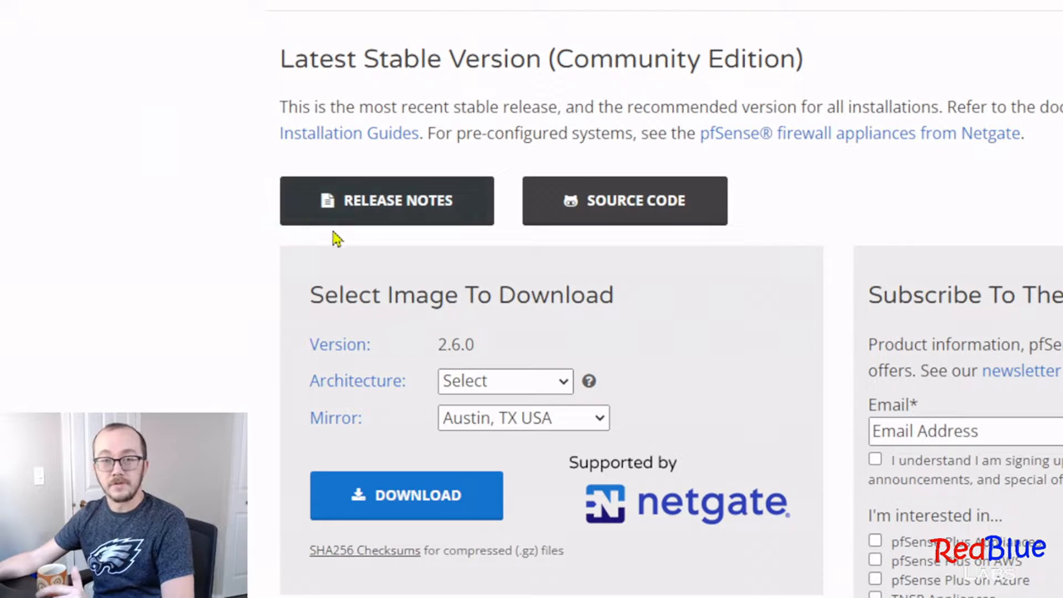
{"action": "mouse_move", "coordinate": [565, 382]}
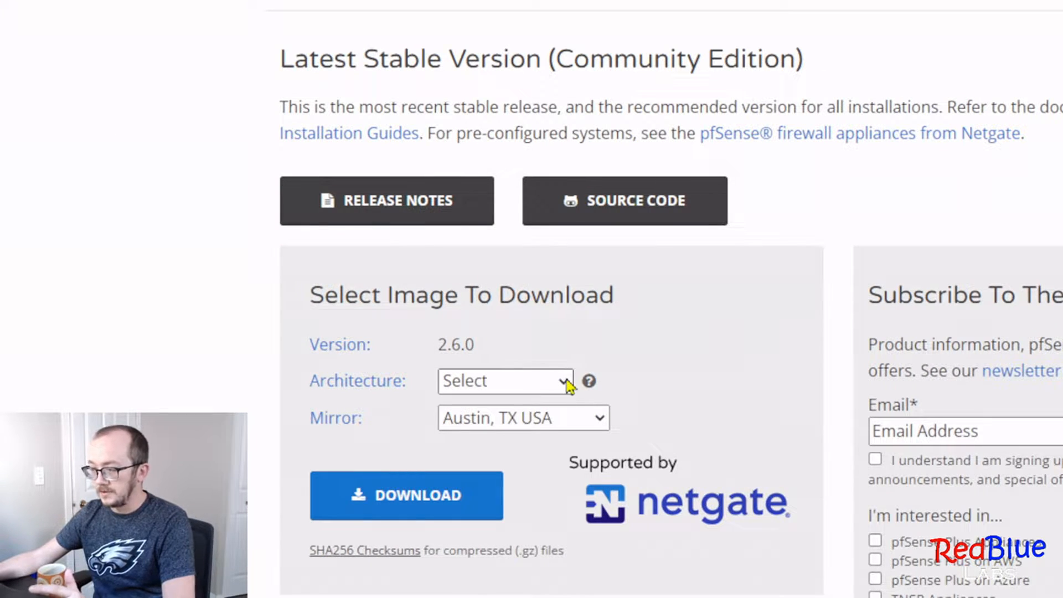
{"action": "left_click", "coordinate": [505, 381]}
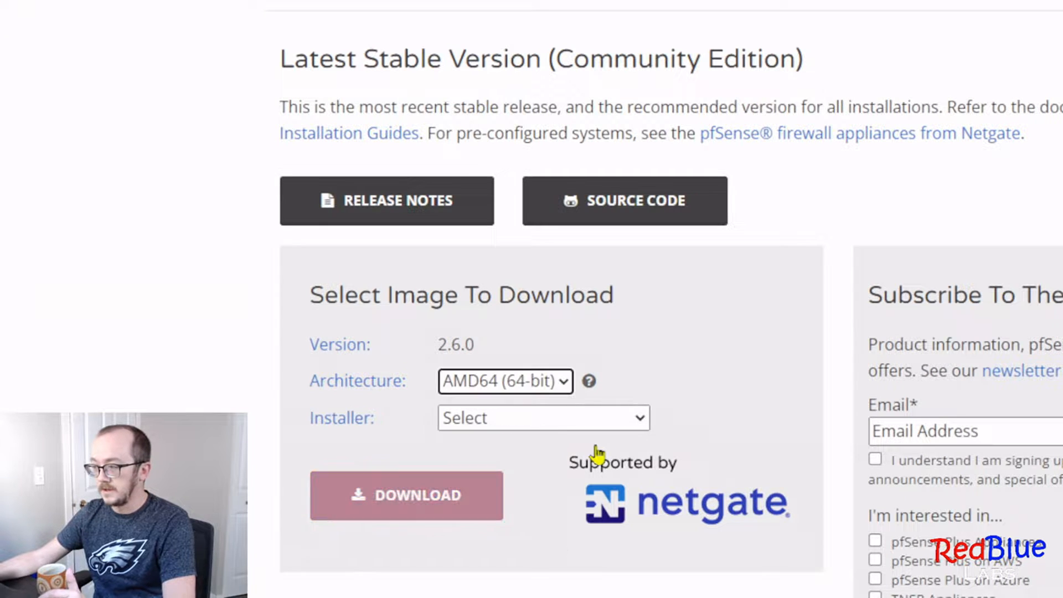
{"action": "left_click", "coordinate": [542, 417]}
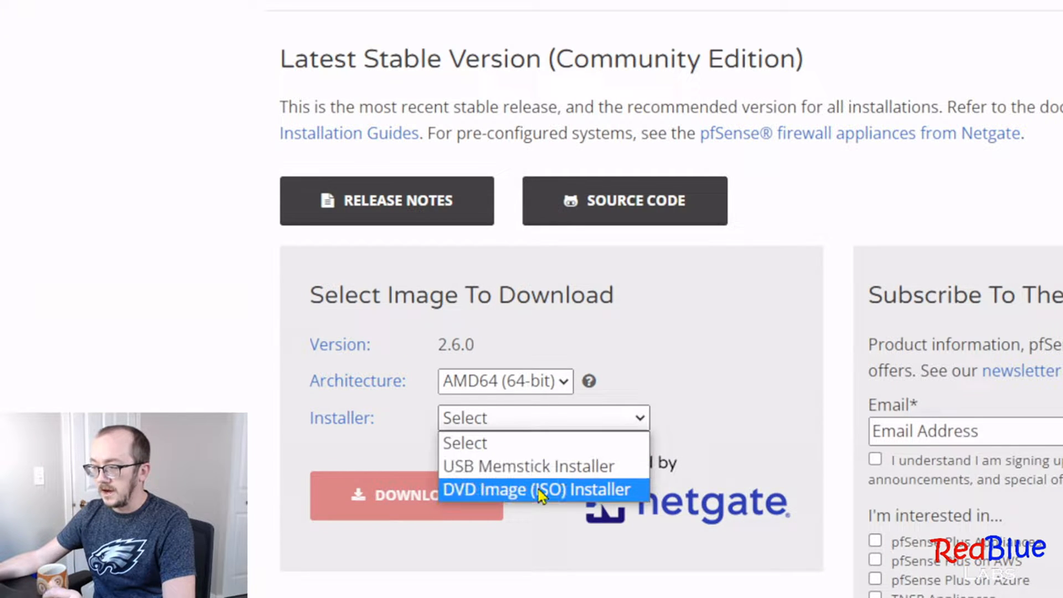
{"action": "left_click", "coordinate": [539, 490]}
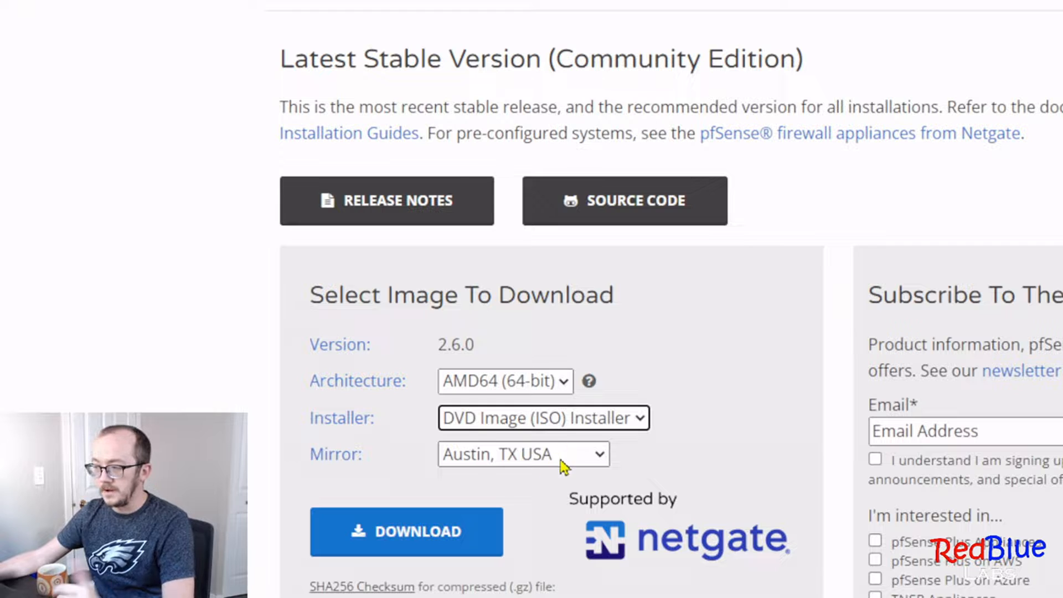
{"action": "left_click", "coordinate": [521, 454]}
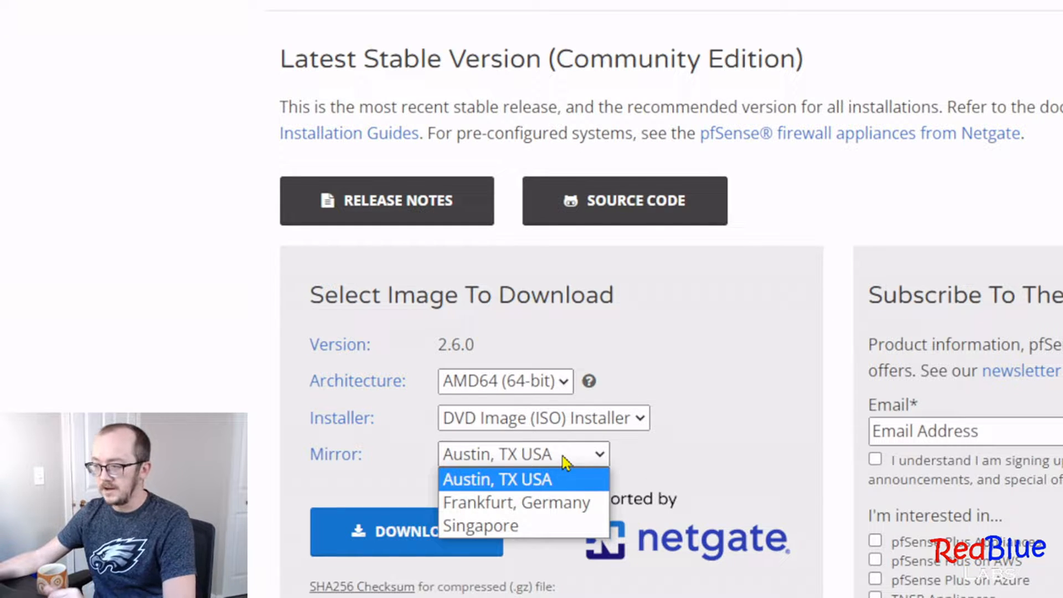
{"action": "left_click", "coordinate": [496, 479]}
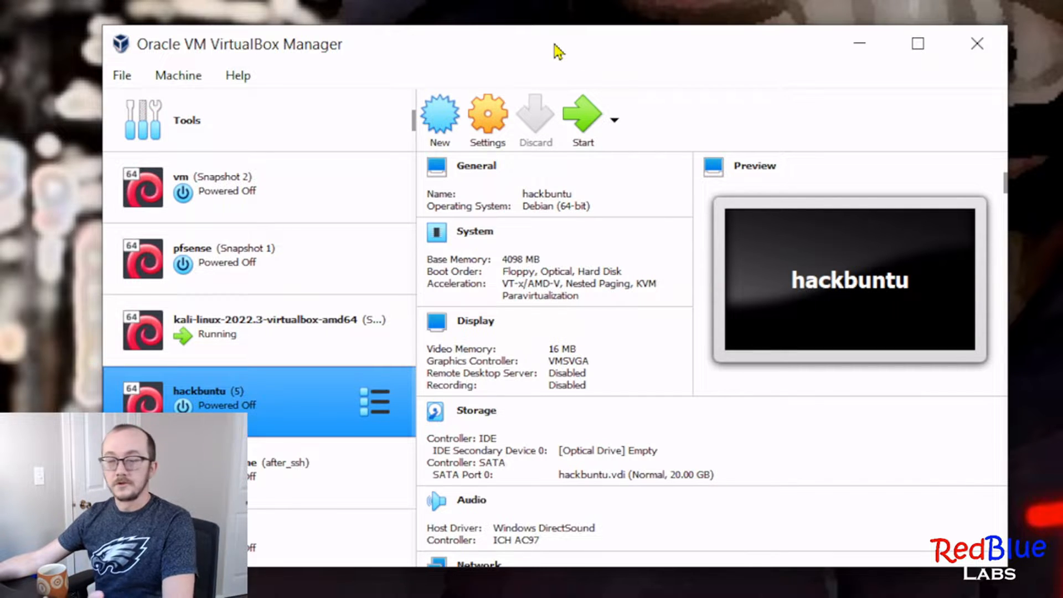
{"action": "mouse_move", "coordinate": [448, 116]}
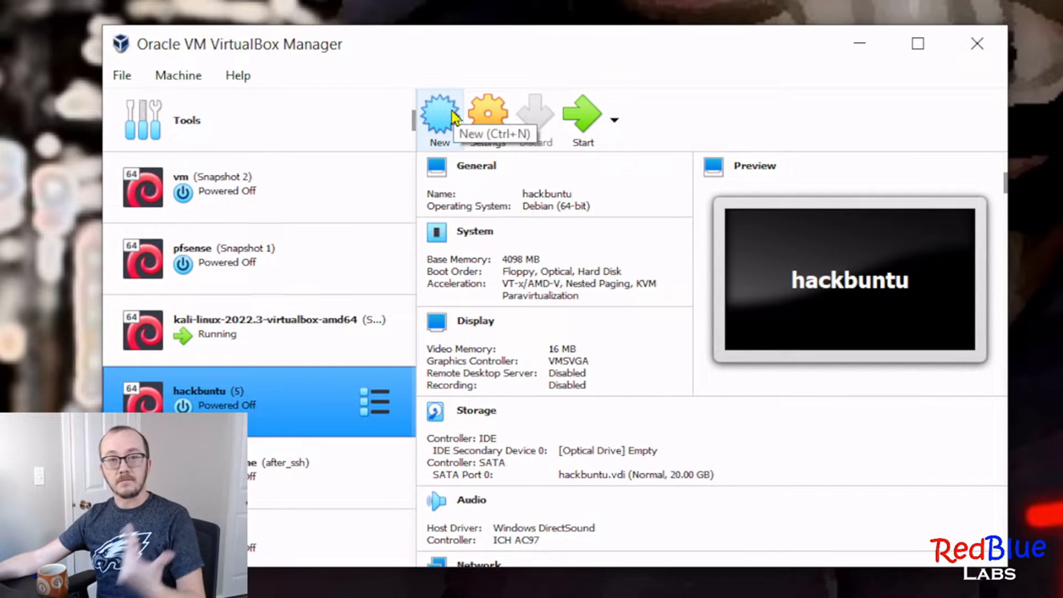
{"action": "mouse_move", "coordinate": [447, 128]}
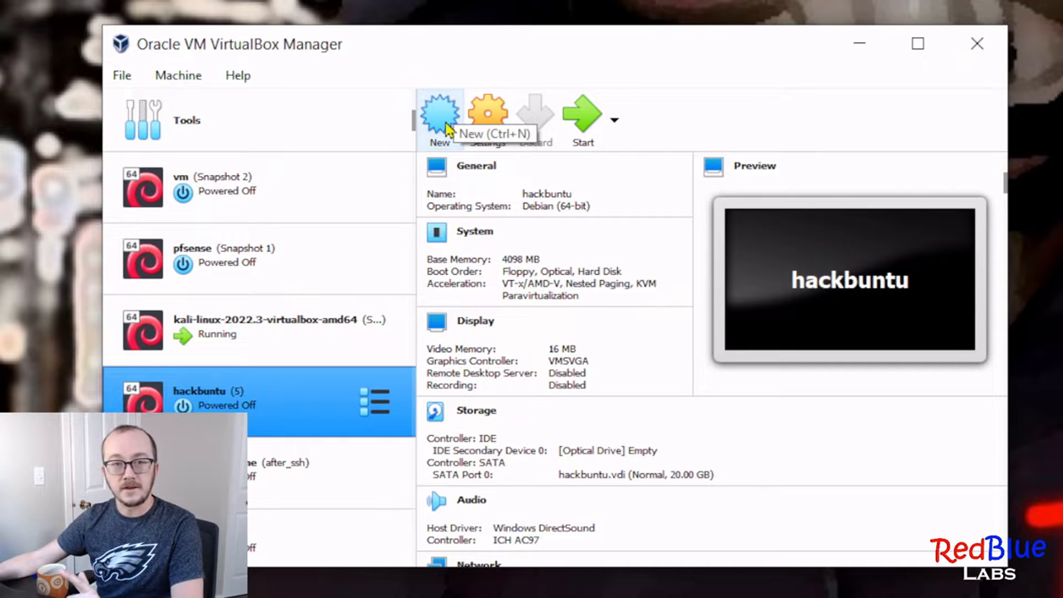
Define a new machine named pf4 as Linux, Debian (64-bit), and continue to memory size
{"action": "left_click", "coordinate": [434, 110]}
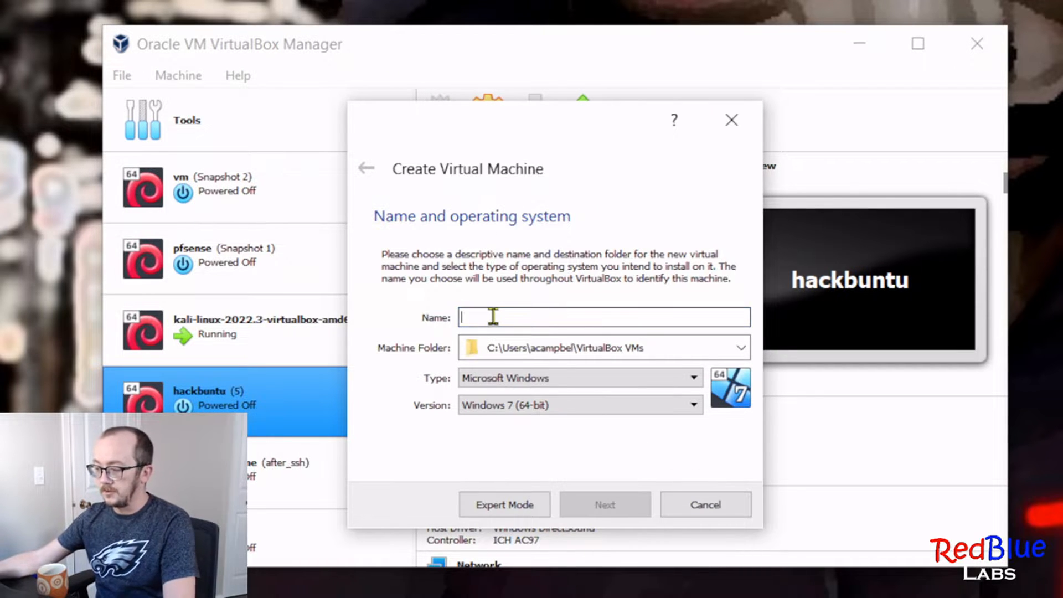
{"action": "type", "text": "p"}
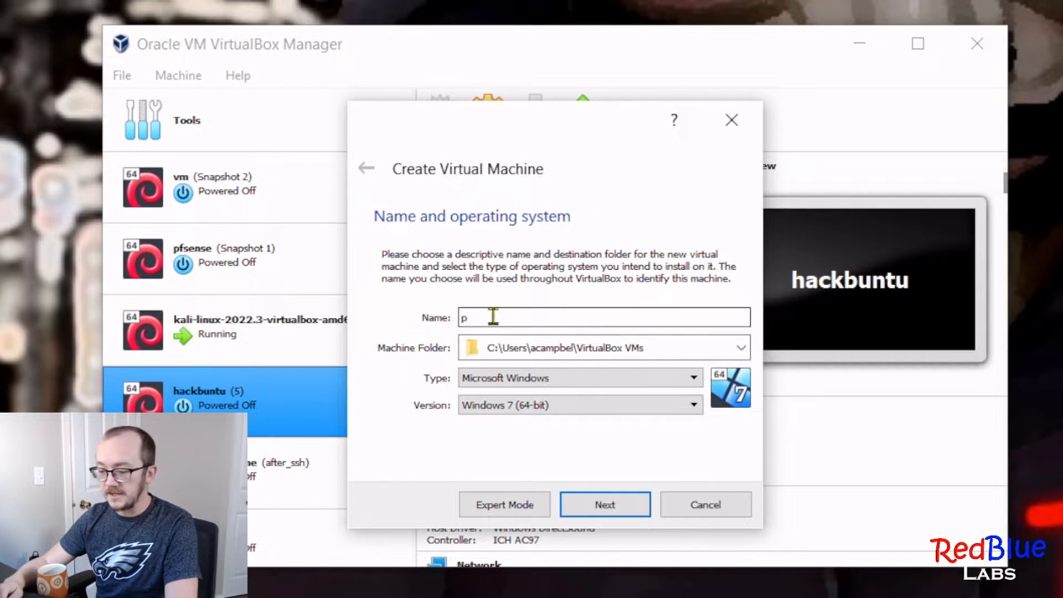
{"action": "type", "text": "f4"}
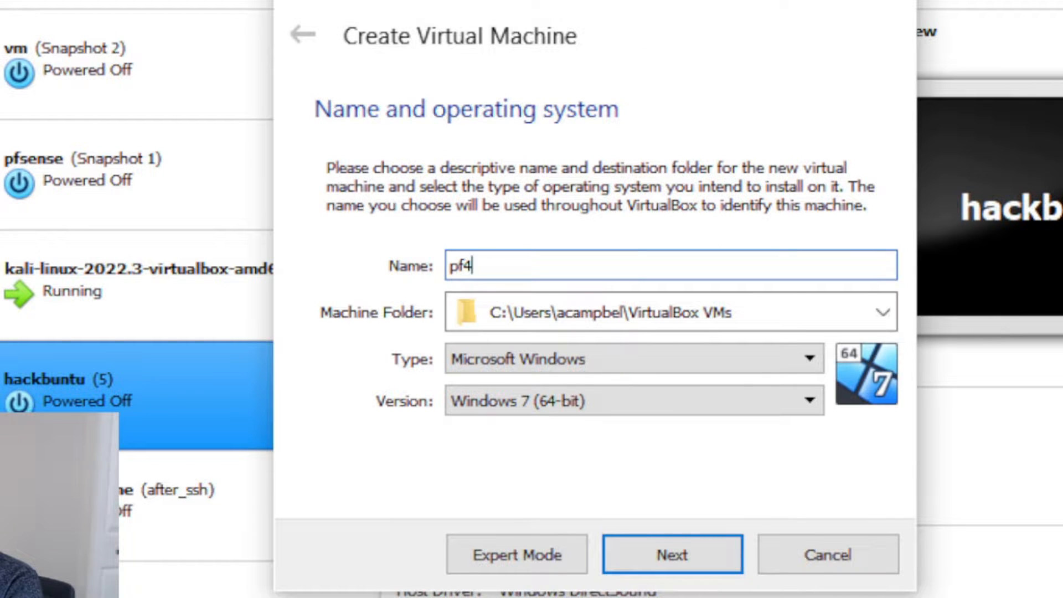
{"action": "left_click", "coordinate": [807, 358]}
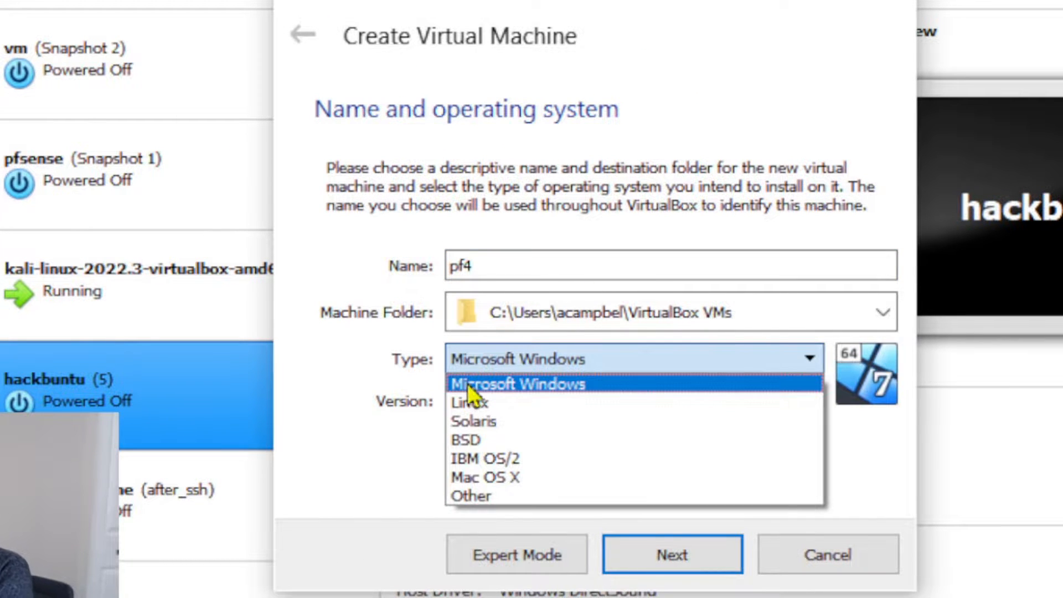
{"action": "left_click", "coordinate": [468, 403]}
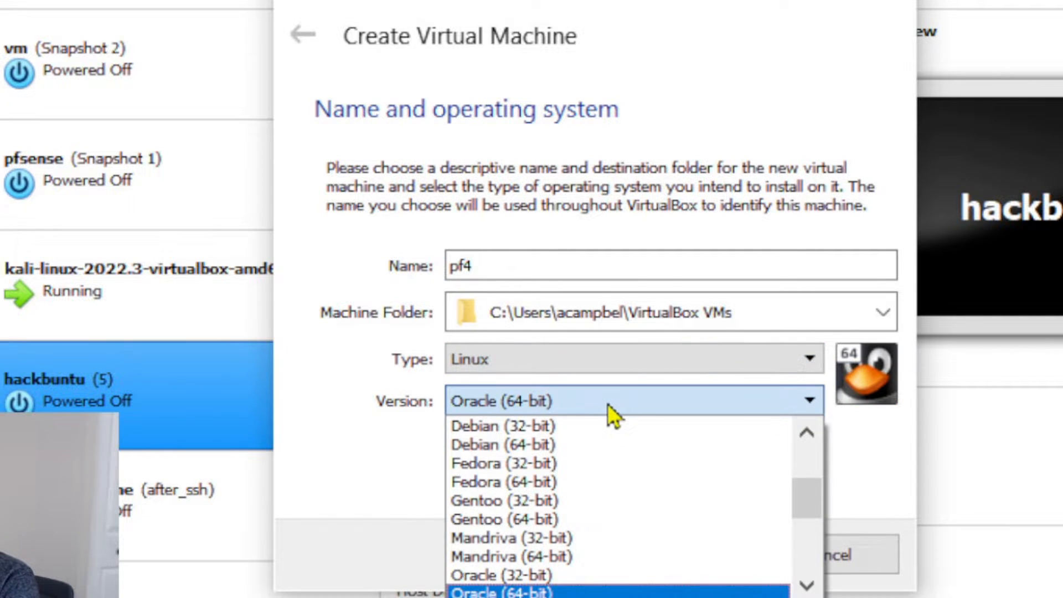
{"action": "mouse_move", "coordinate": [543, 449]}
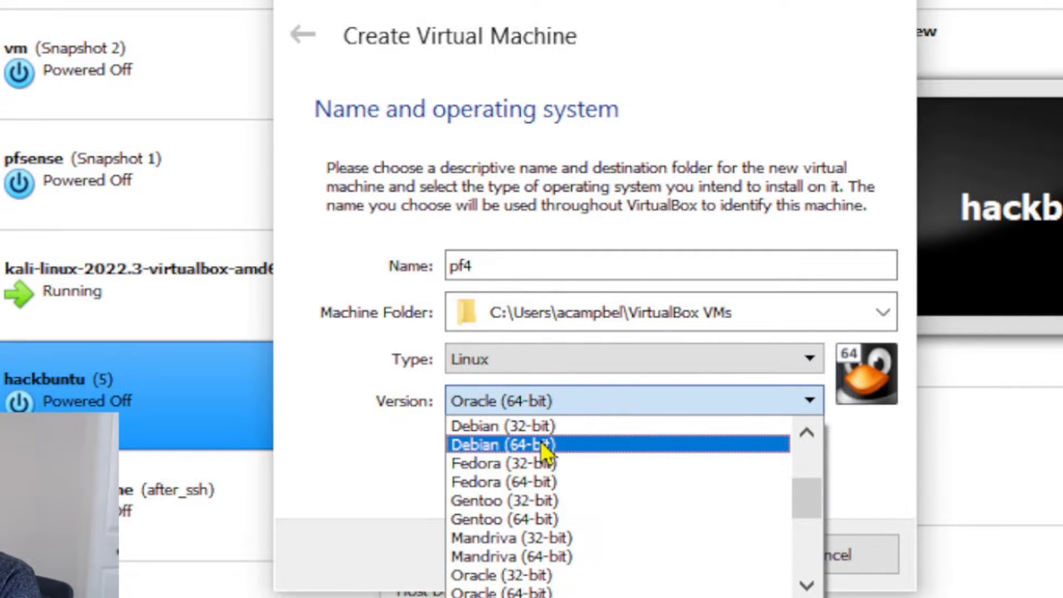
{"action": "left_click", "coordinate": [505, 444]}
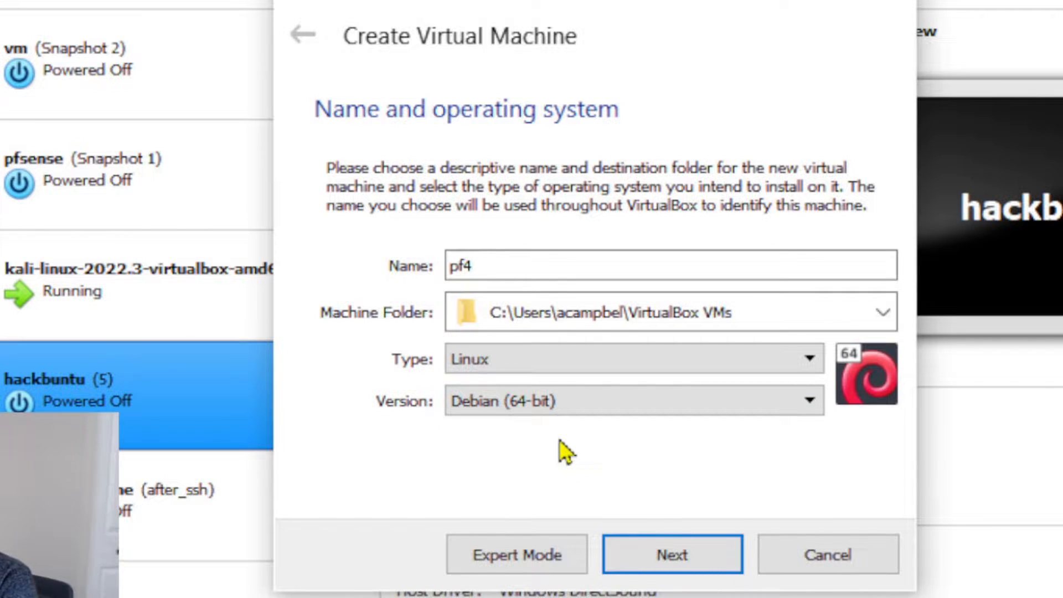
{"action": "left_click", "coordinate": [672, 555]}
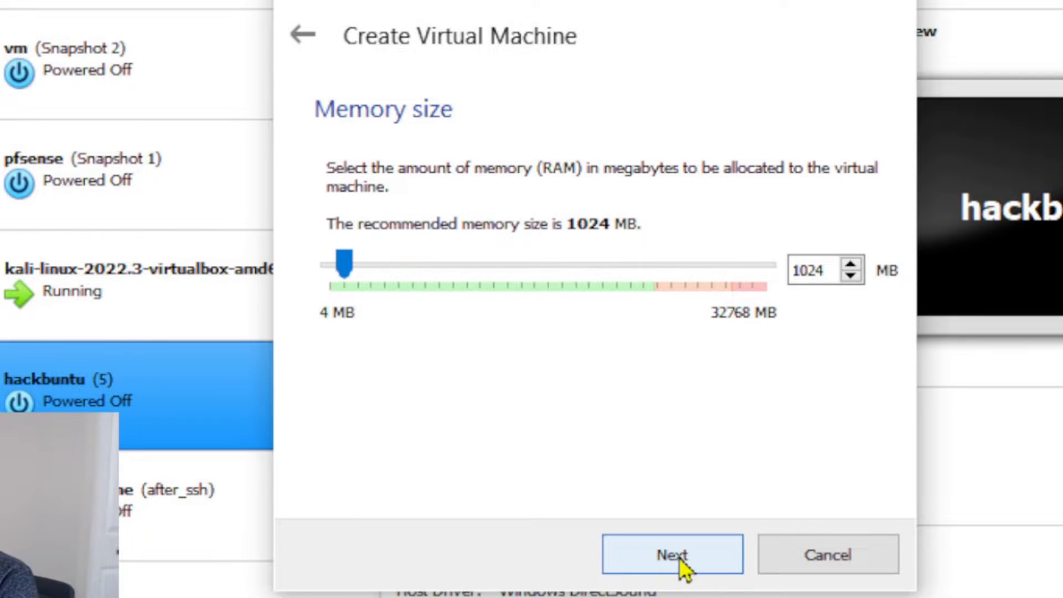
Keep 1024 MB memory and create a dynamically allocated VDI disk of about 15 GB
{"action": "left_click", "coordinate": [673, 569]}
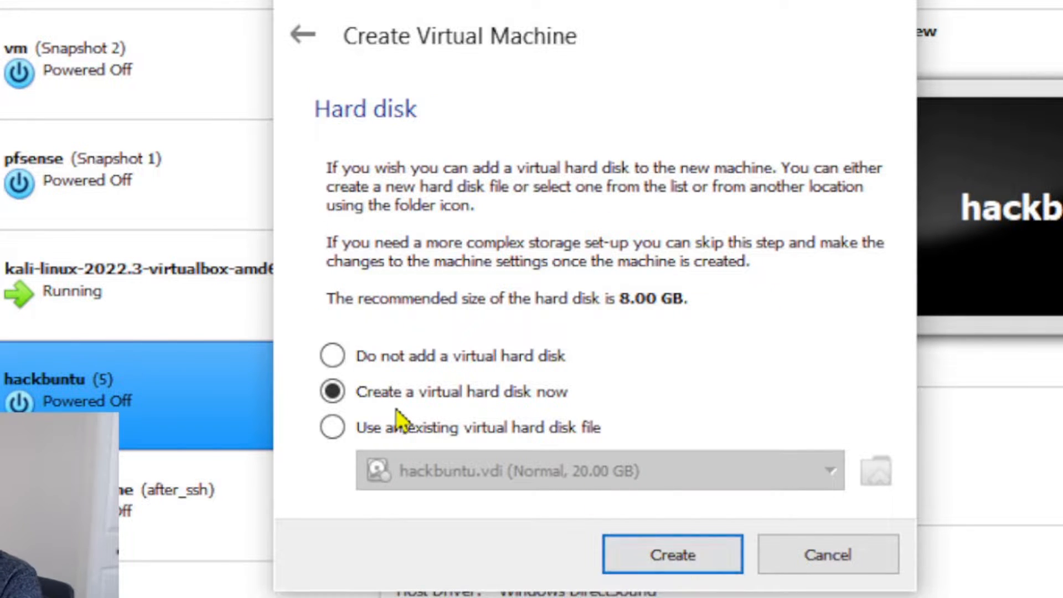
{"action": "mouse_move", "coordinate": [668, 571]}
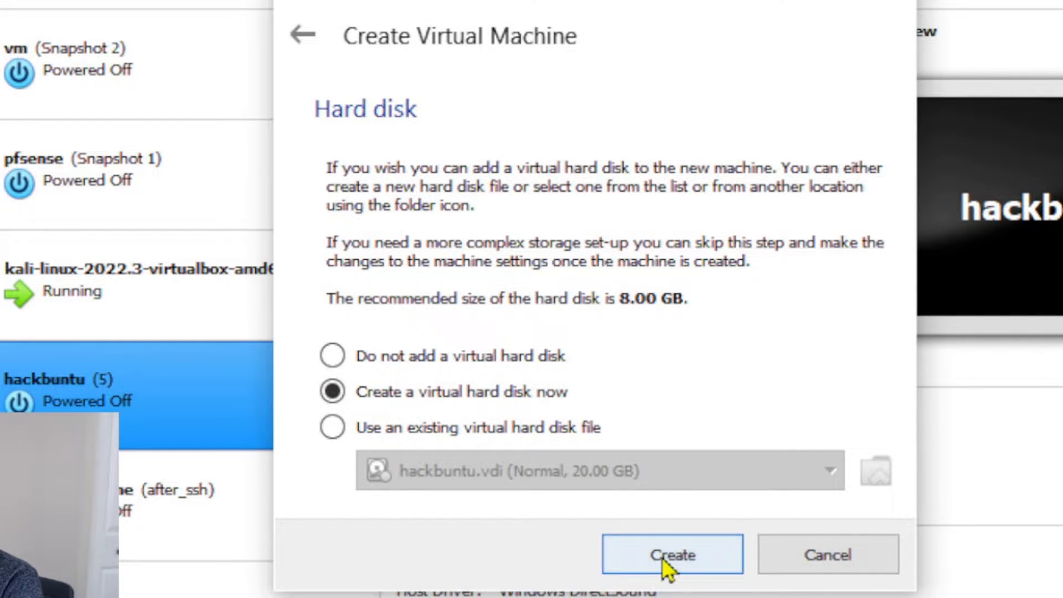
{"action": "left_click", "coordinate": [673, 555]}
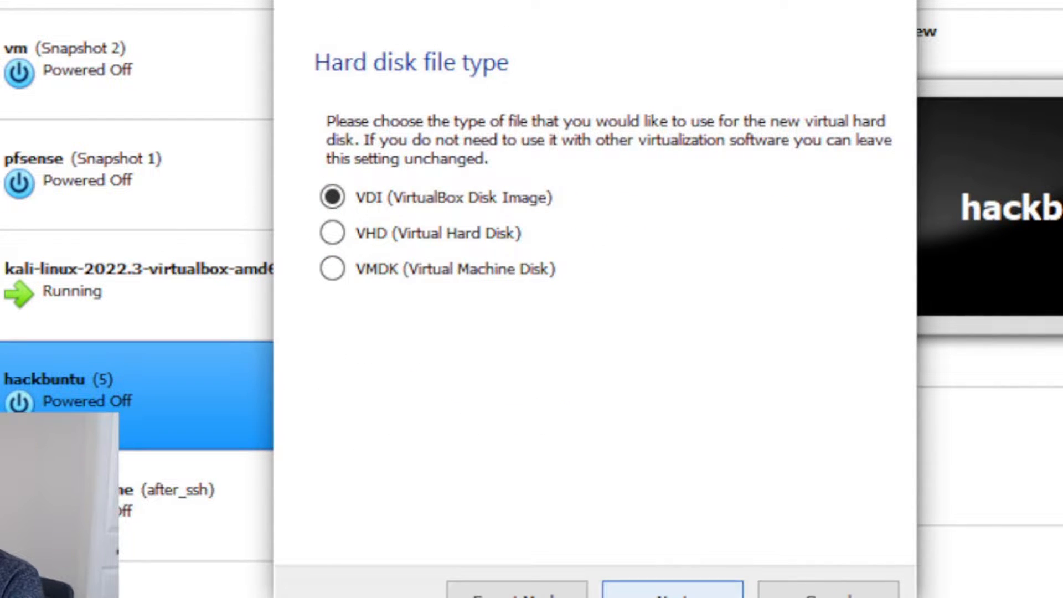
{"action": "left_click", "coordinate": [671, 593]}
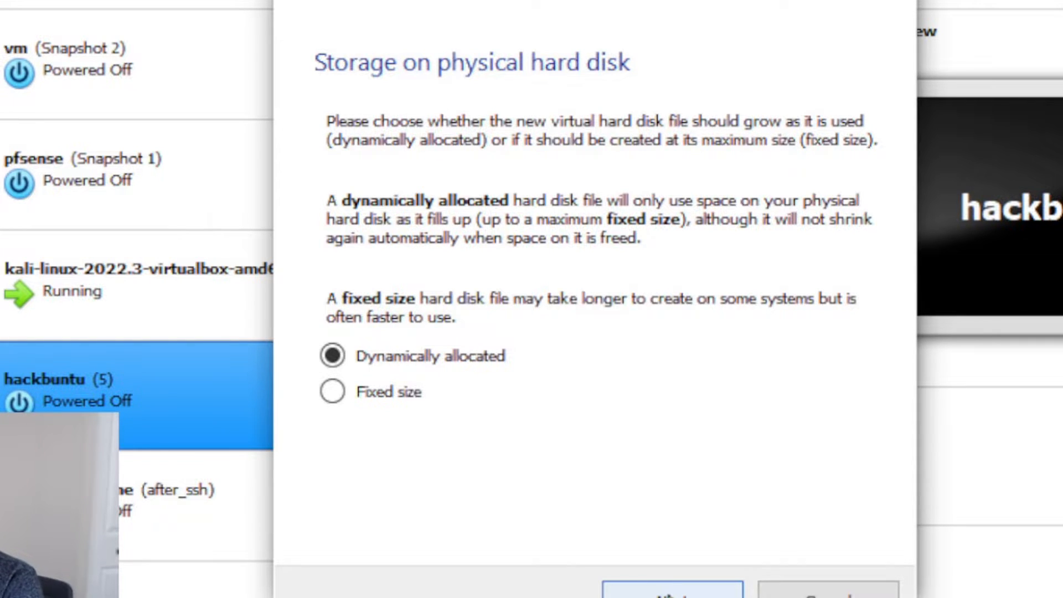
{"action": "left_click", "coordinate": [670, 596]}
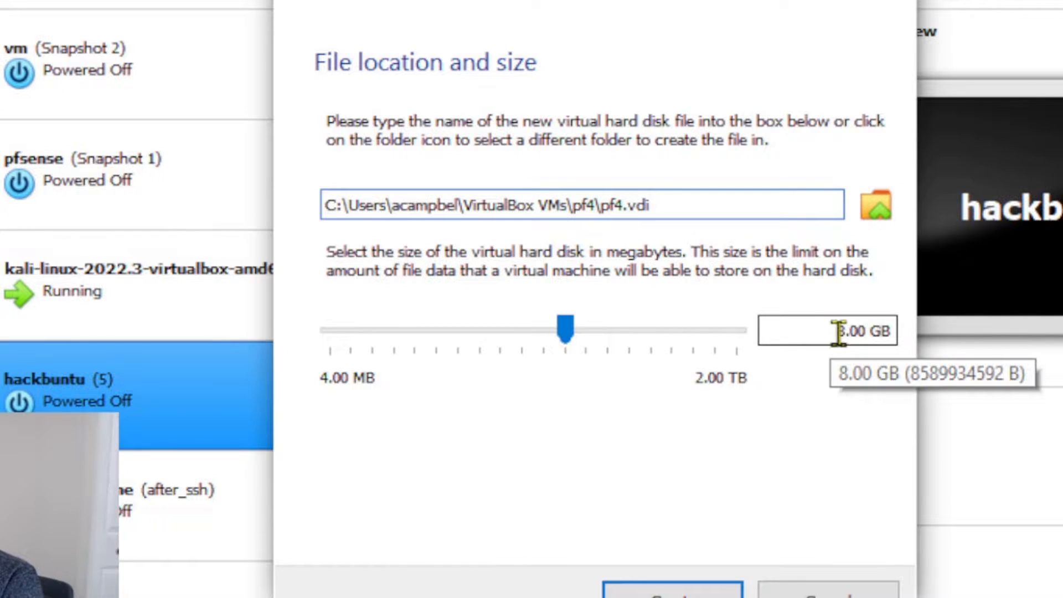
{"action": "left_click_drag", "start_coordinate": [566, 329], "coordinate": [333, 328]}
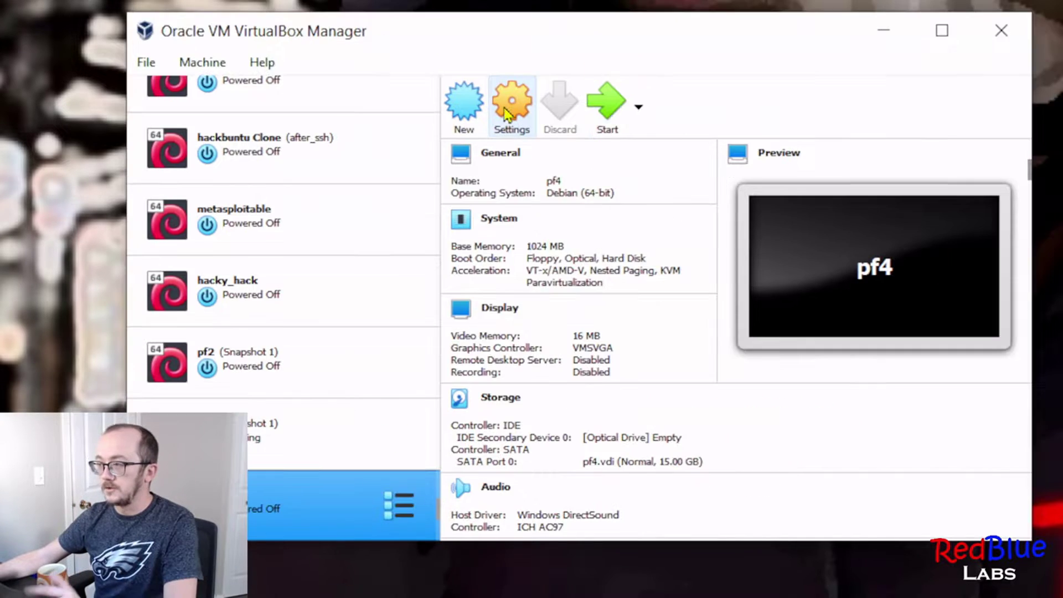
{"action": "mouse_move", "coordinate": [505, 102]}
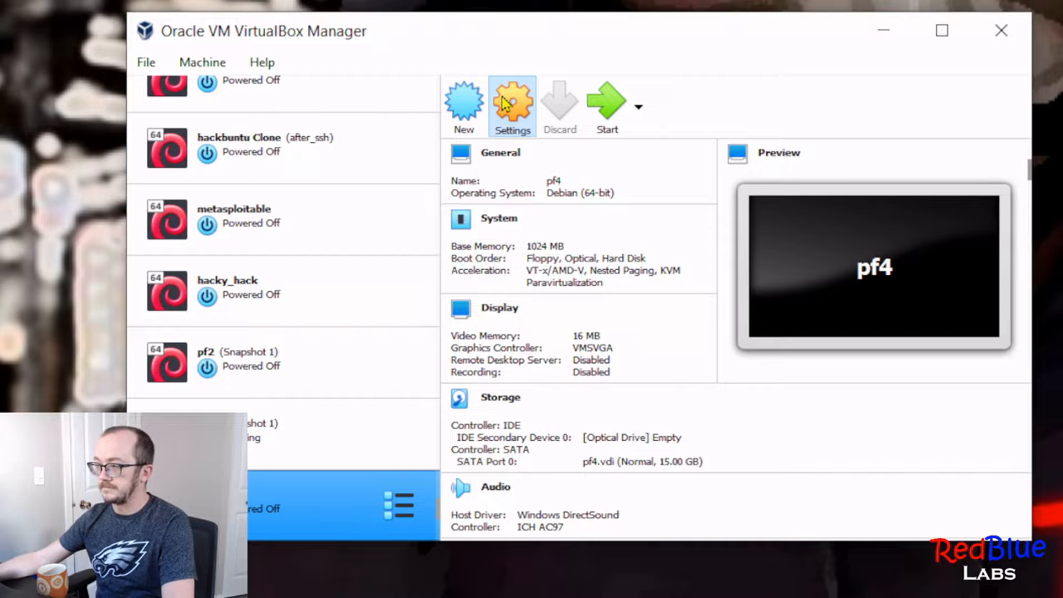
Set pf4's boot order to hard disk first, then optical, with floppy moved below
{"action": "left_click", "coordinate": [512, 99]}
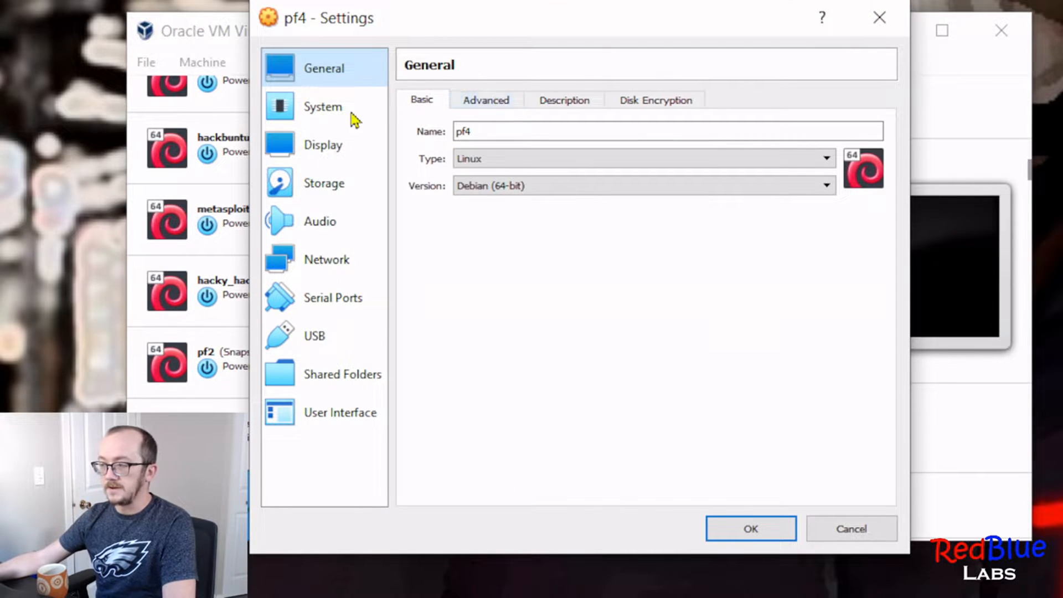
{"action": "mouse_move", "coordinate": [324, 113]}
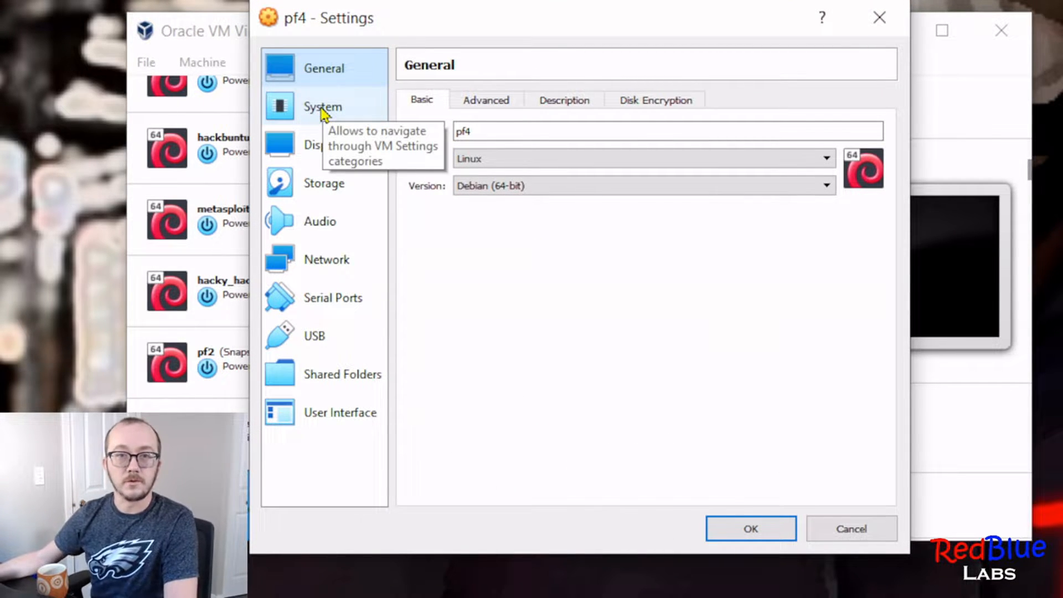
{"action": "left_click", "coordinate": [322, 107]}
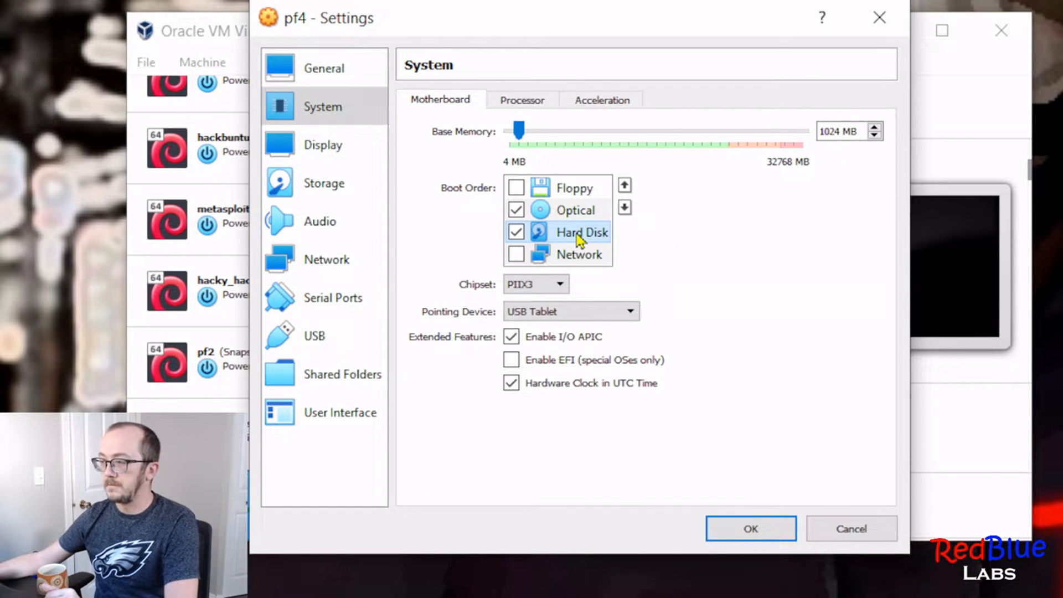
{"action": "left_click", "coordinate": [624, 186]}
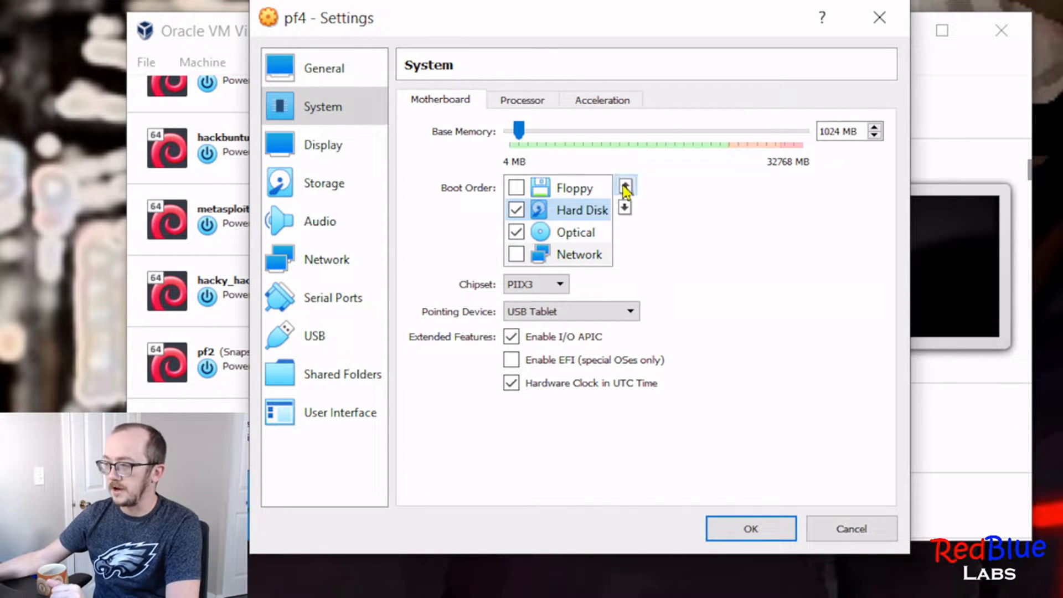
{"action": "left_click", "coordinate": [624, 186]}
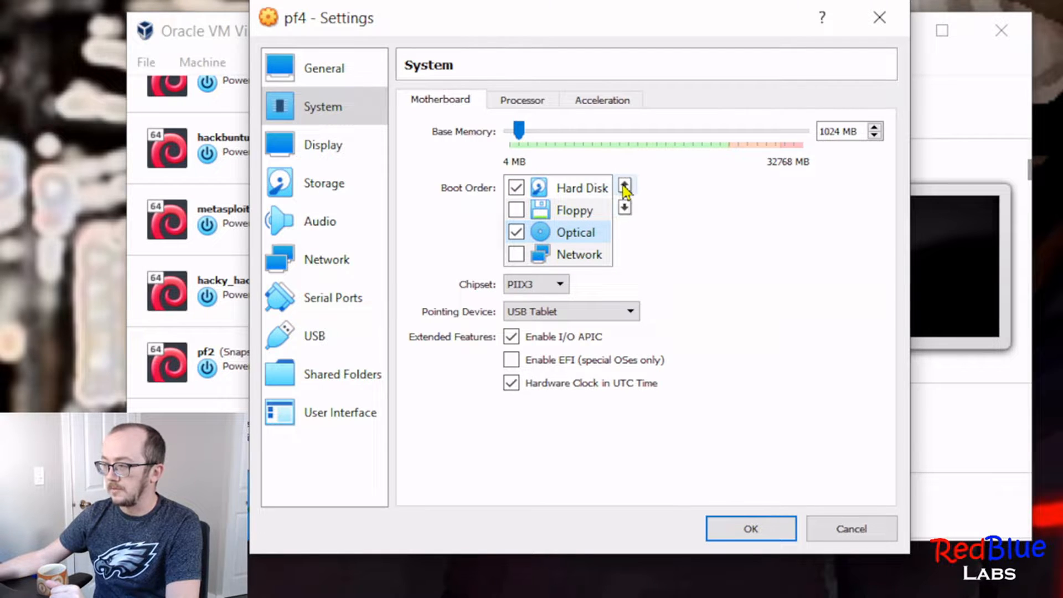
{"action": "left_click", "coordinate": [625, 185]}
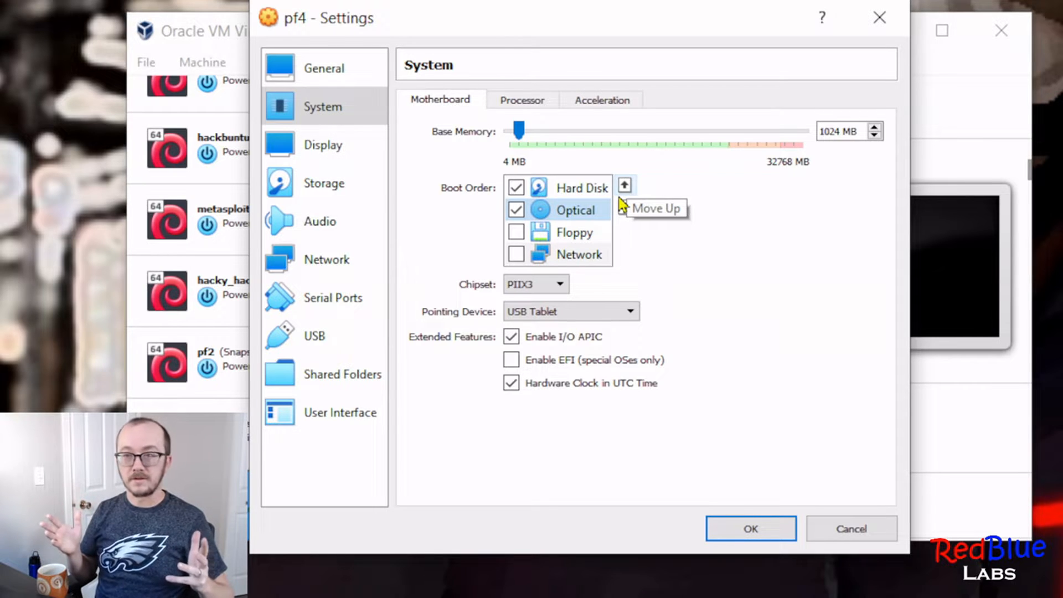
{"action": "mouse_move", "coordinate": [623, 205]}
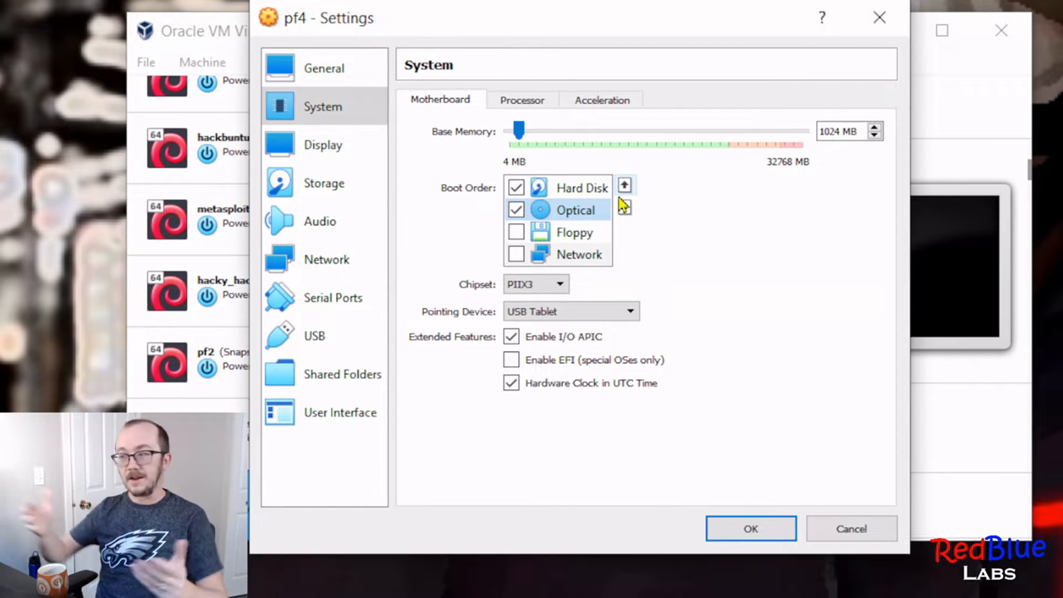
{"action": "mouse_move", "coordinate": [582, 218]}
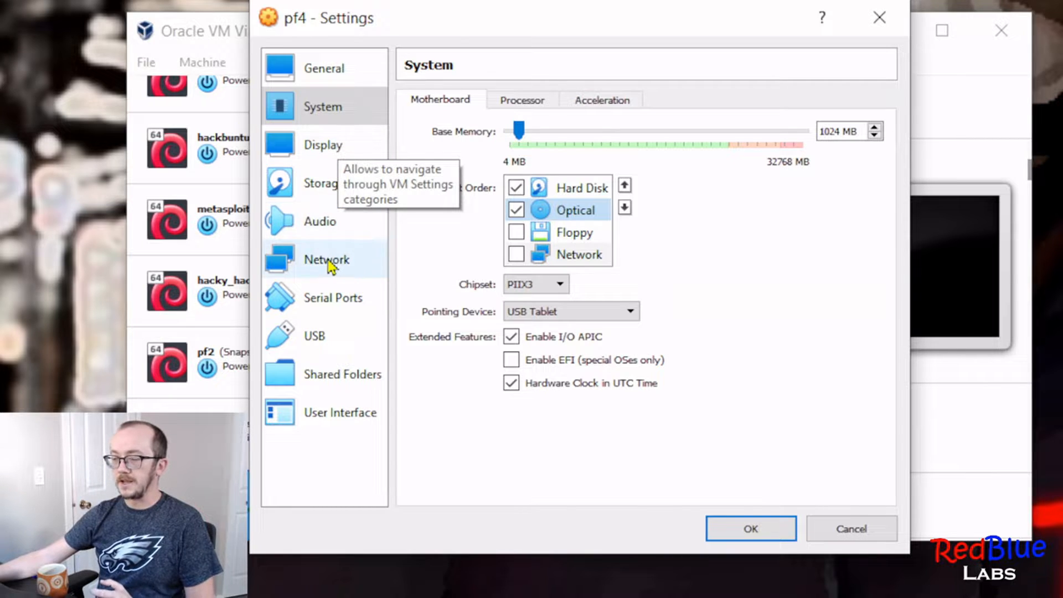
Enable Adapter 2 on pf4 attached to Internal Network named Lan1
{"action": "left_click", "coordinate": [327, 259]}
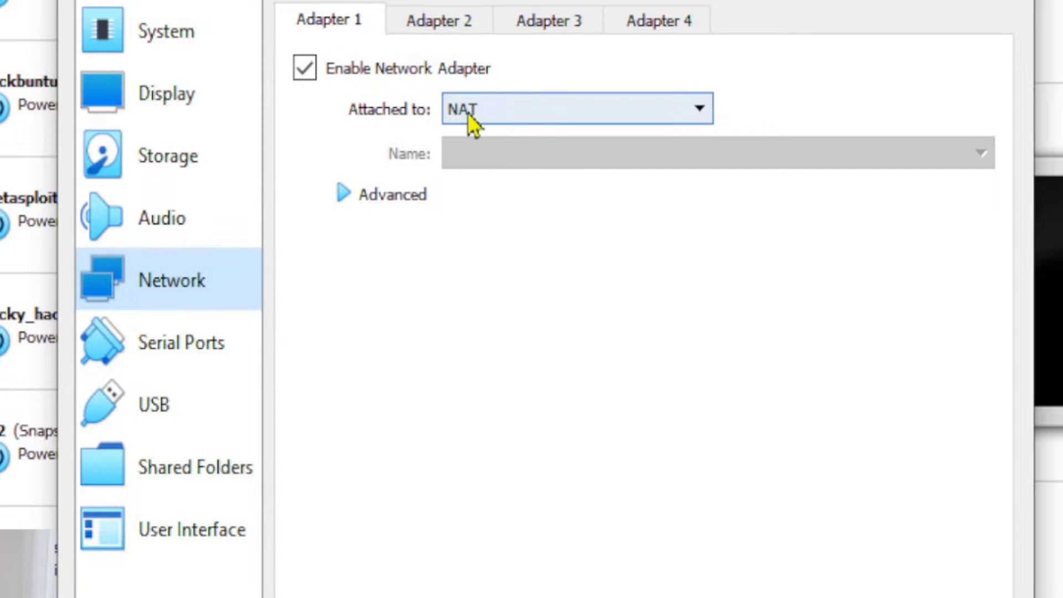
{"action": "left_click", "coordinate": [439, 20]}
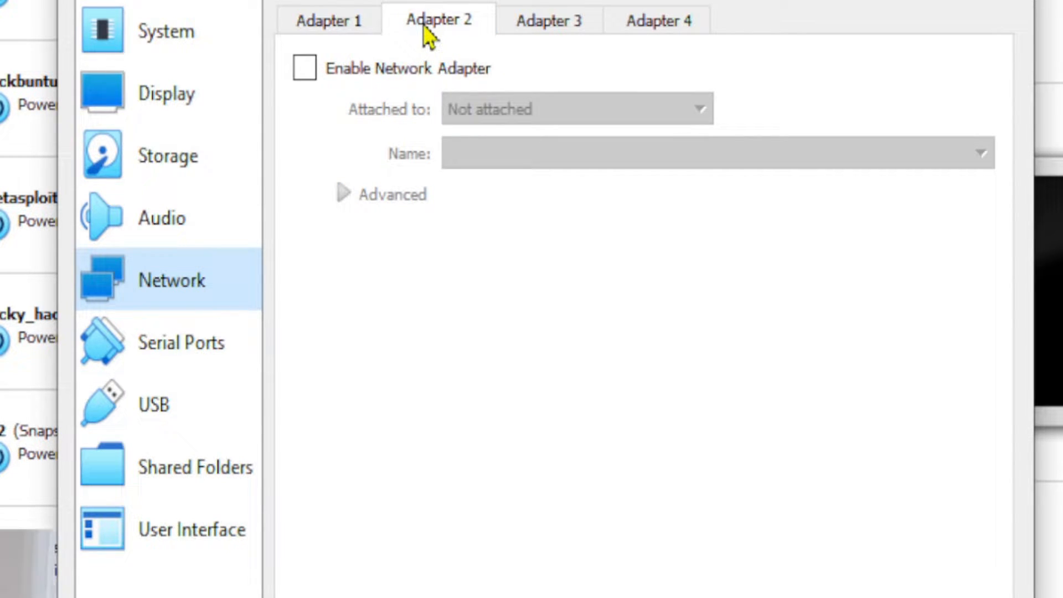
{"action": "left_click", "coordinate": [303, 69]}
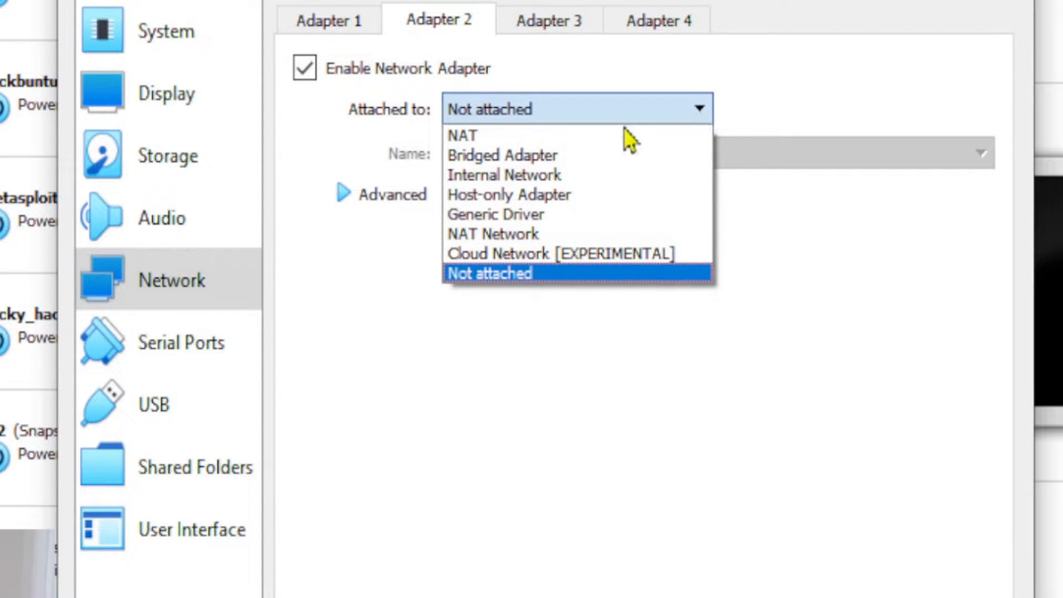
{"action": "left_click", "coordinate": [500, 175]}
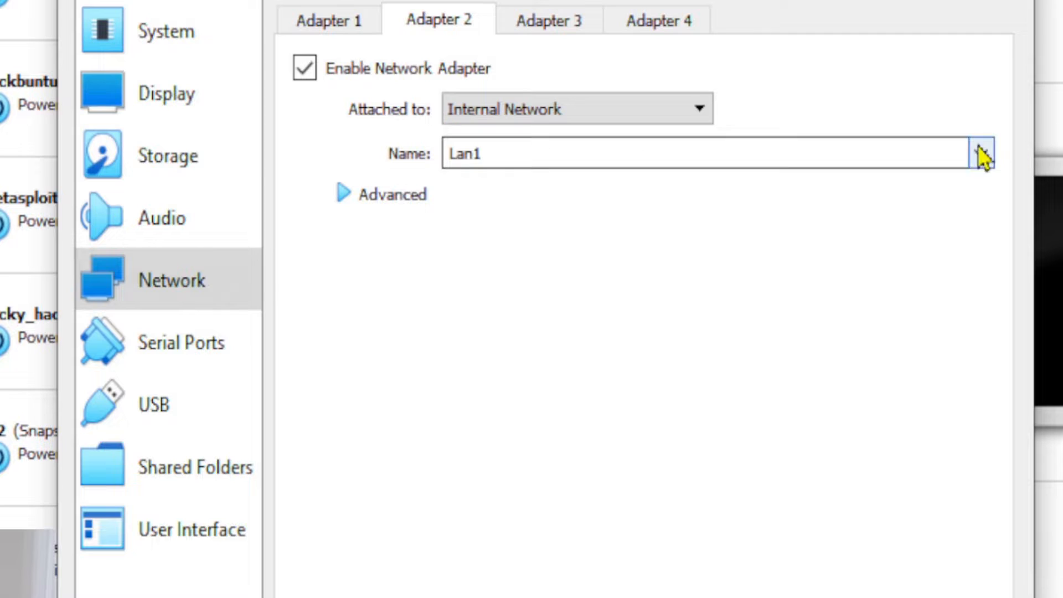
{"action": "left_click", "coordinate": [985, 152]}
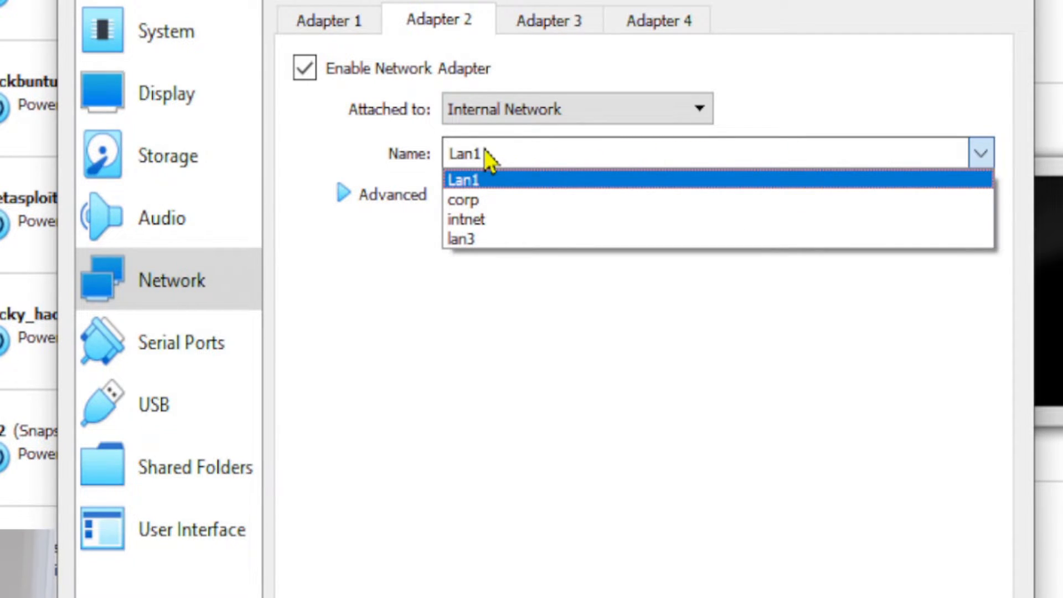
{"action": "left_click", "coordinate": [471, 179]}
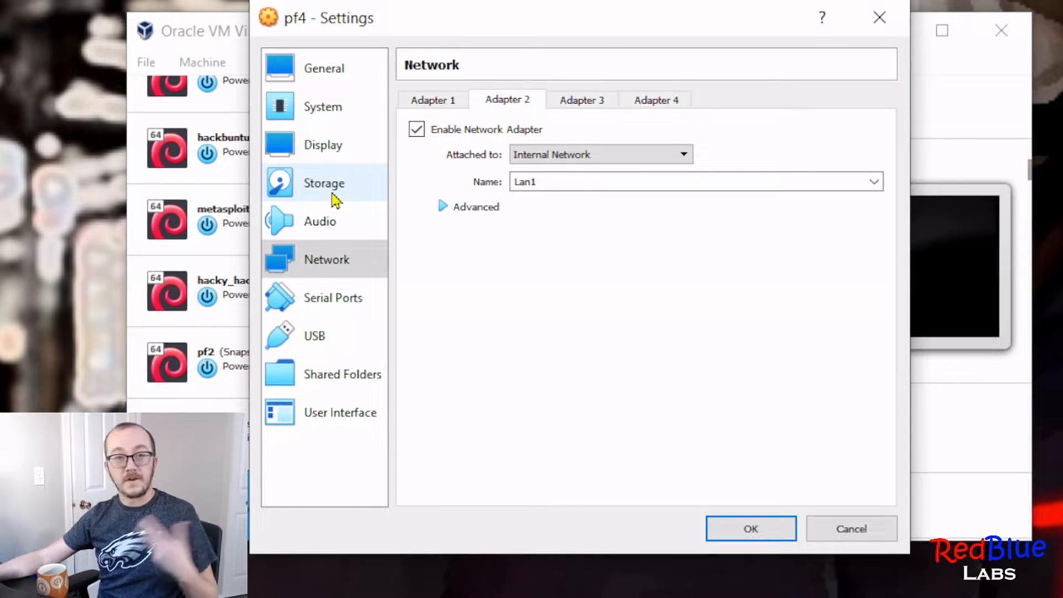
{"action": "mouse_move", "coordinate": [332, 193]}
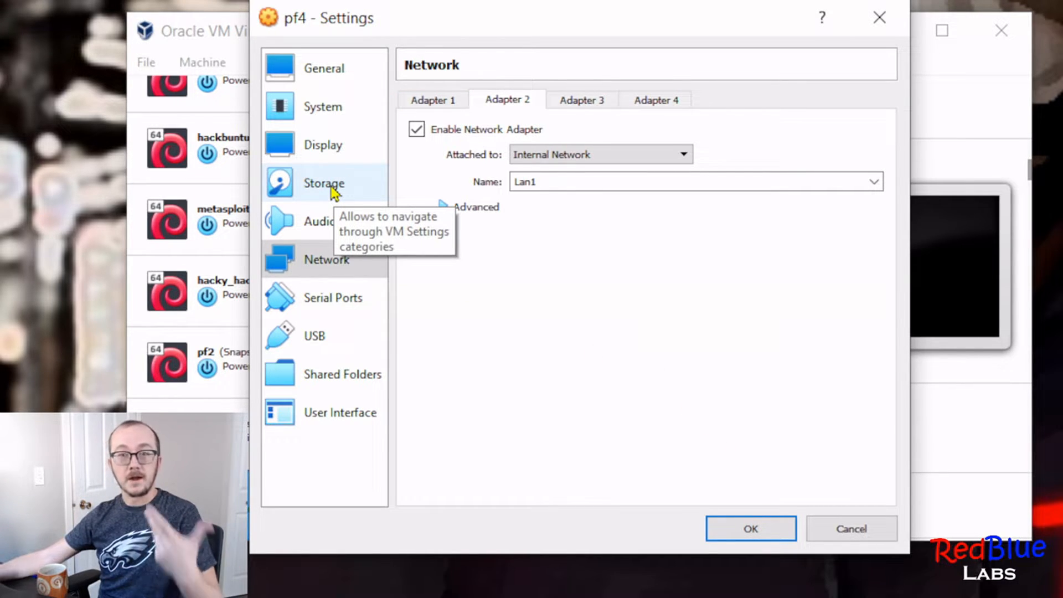
Attach pfSense-CE-2.6.0-RELEASE-amd64.iso to the IDE optical drive and save the settings
{"action": "left_click", "coordinate": [323, 184]}
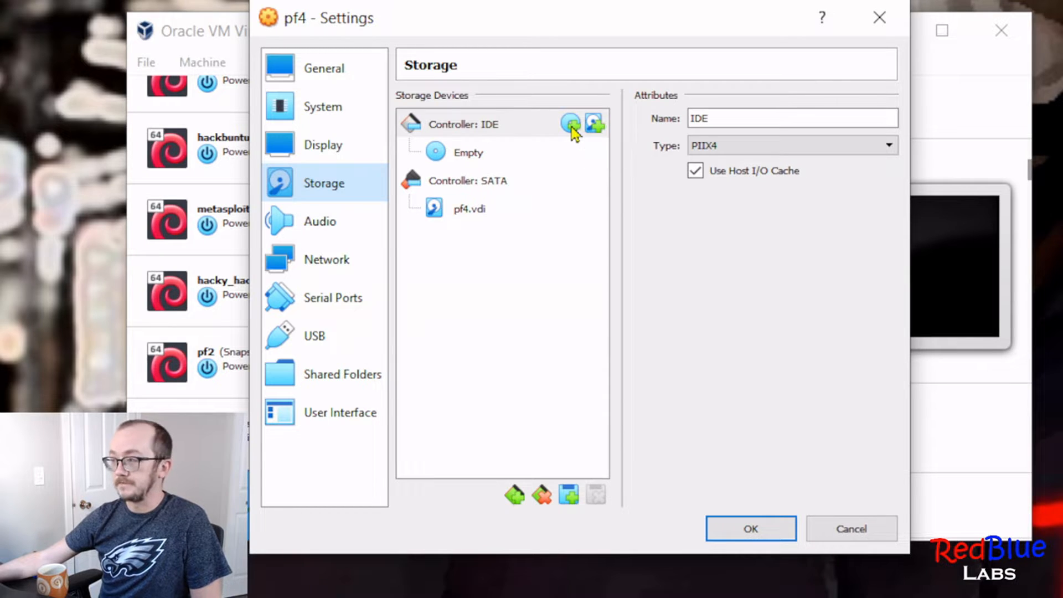
{"action": "left_click", "coordinate": [569, 124]}
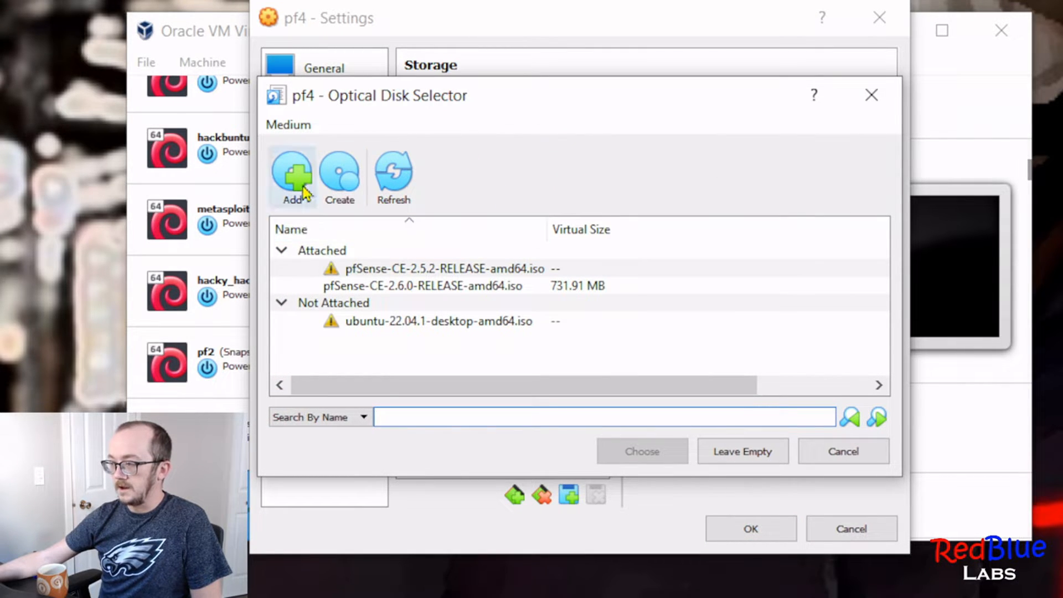
{"action": "left_click", "coordinate": [419, 285]}
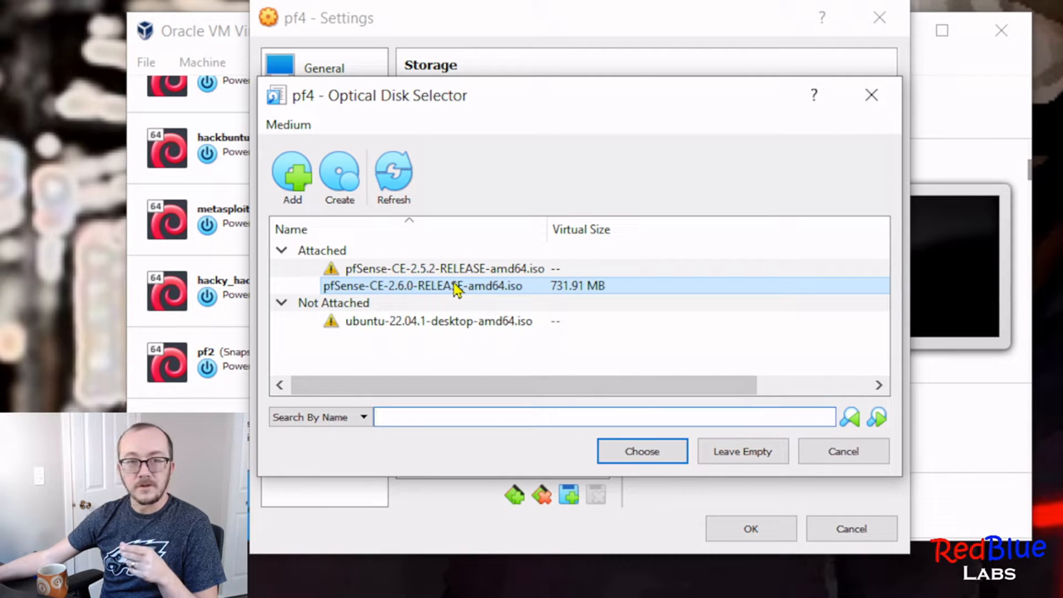
{"action": "left_click", "coordinate": [642, 452]}
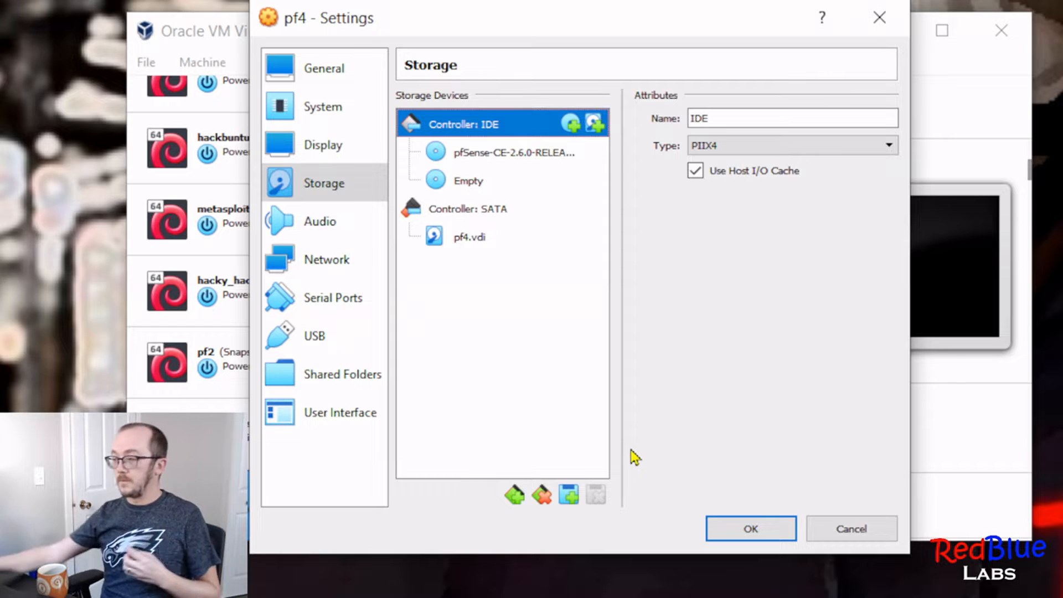
{"action": "left_click", "coordinate": [751, 528]}
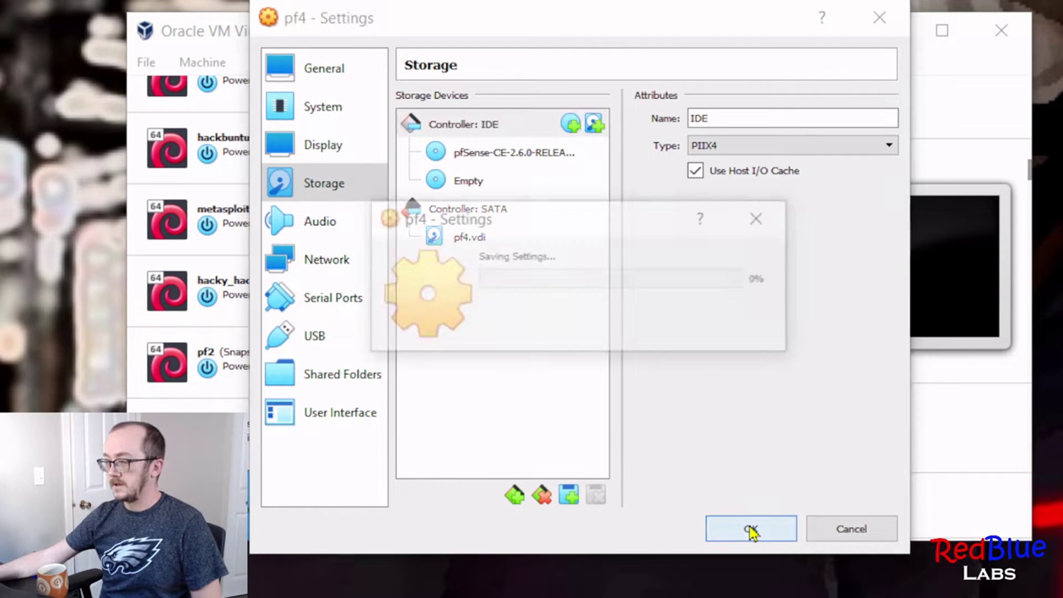
{"action": "left_click", "coordinate": [749, 528]}
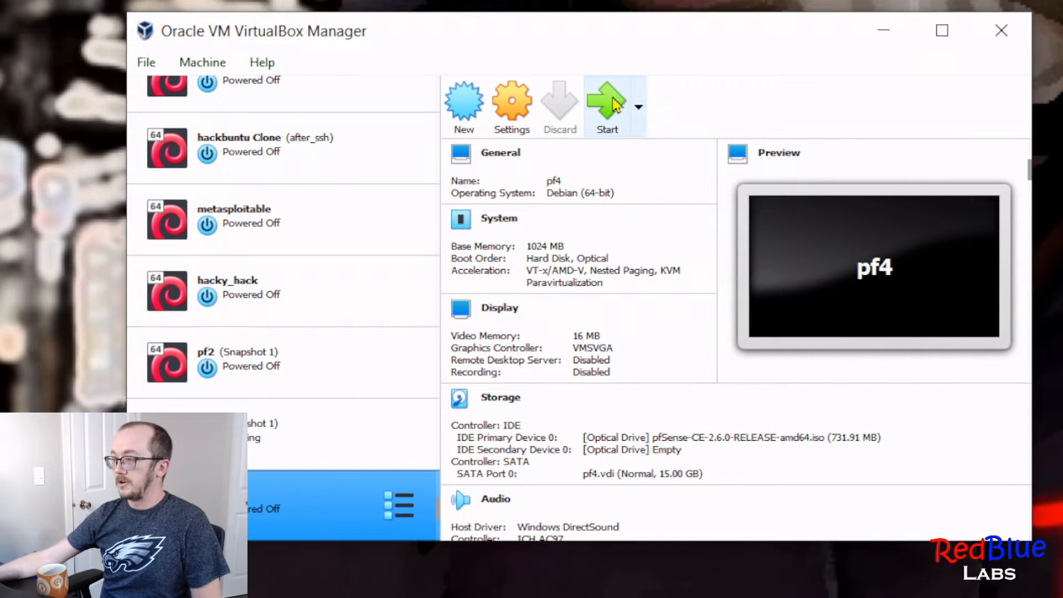
Start pf4, begin the pfSense install and keep the default keymap
{"action": "left_click", "coordinate": [607, 100]}
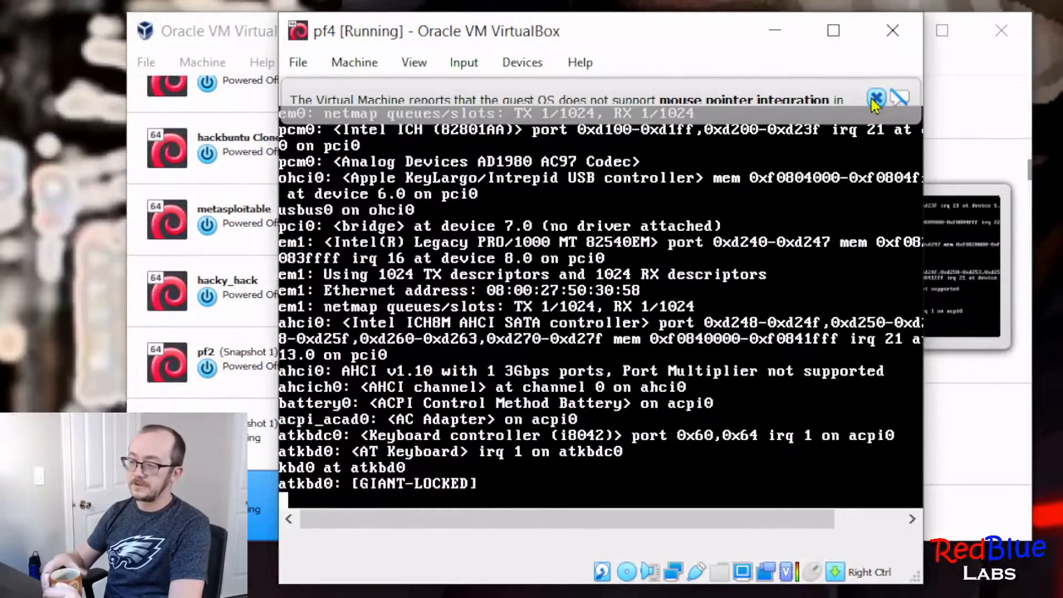
{"action": "left_click", "coordinate": [873, 97]}
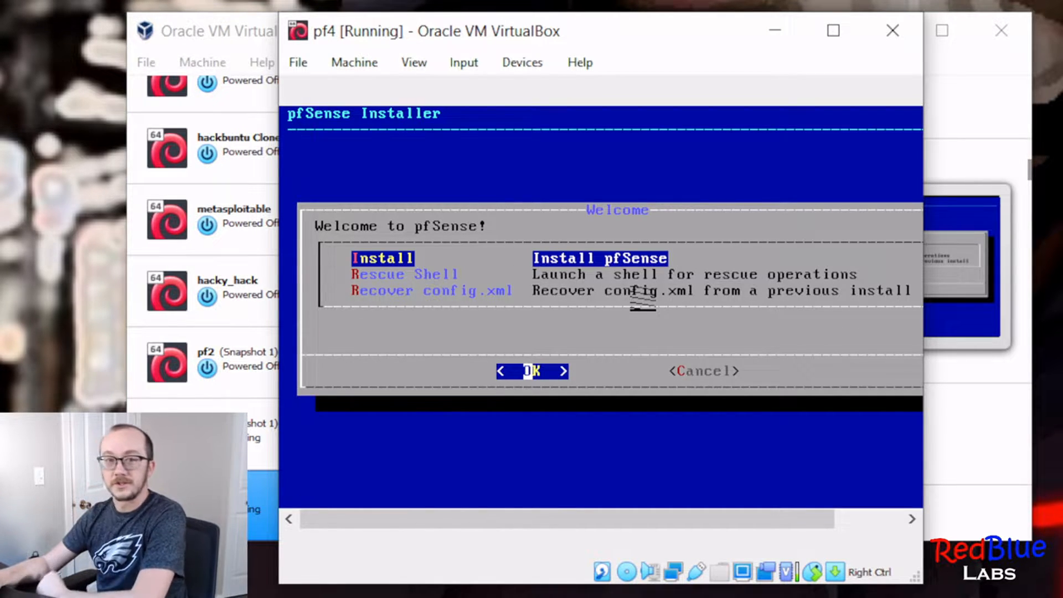
{"action": "left_click", "coordinate": [532, 371]}
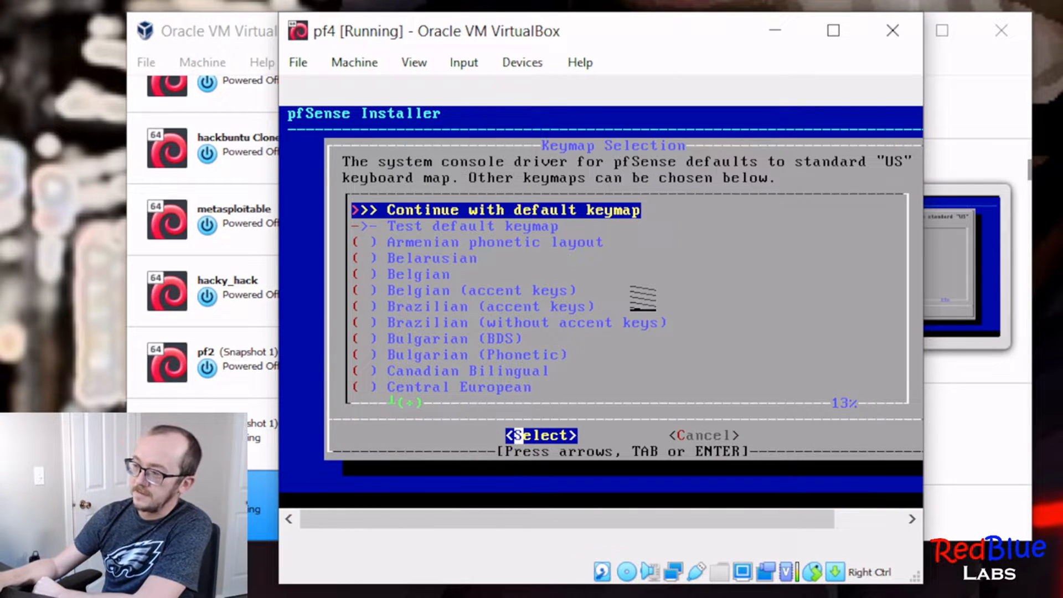
{"action": "left_click", "coordinate": [541, 434]}
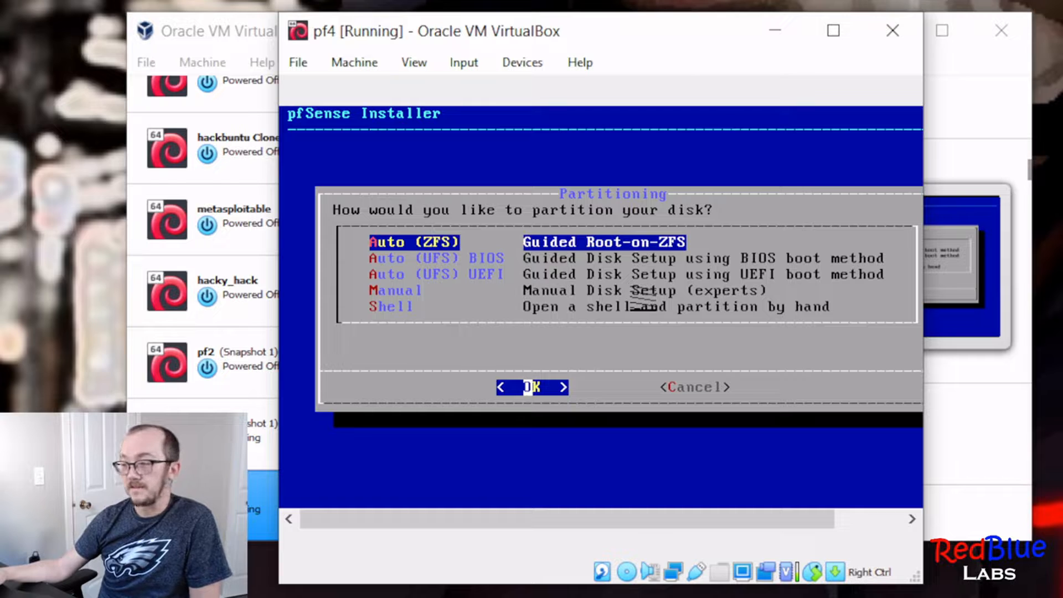
Use guided UFS BIOS partitioning and finish the install without opening a shell
{"action": "key", "text": "Down"}
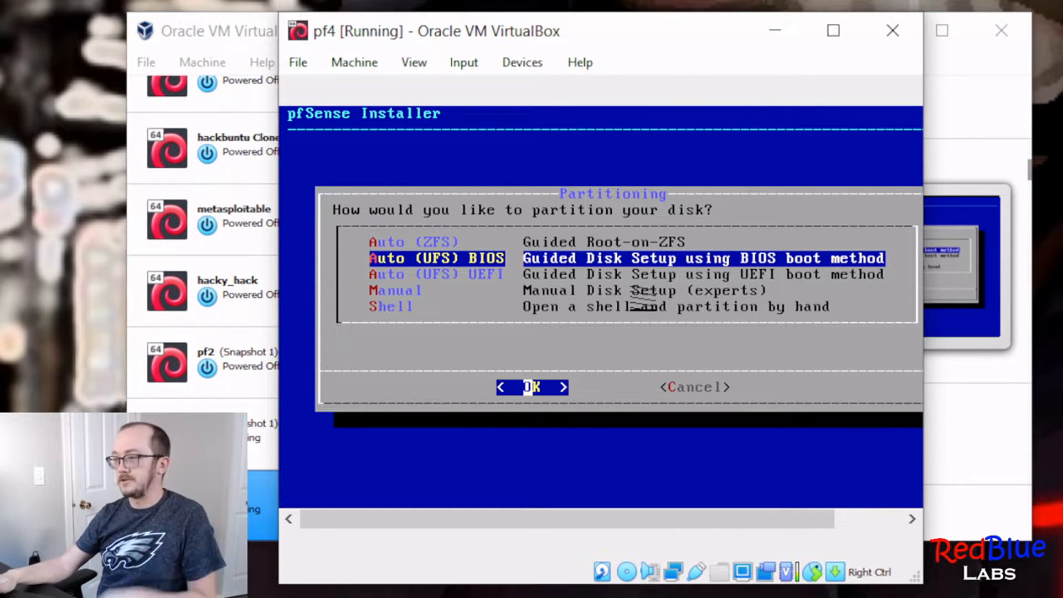
{"action": "left_click", "coordinate": [531, 387]}
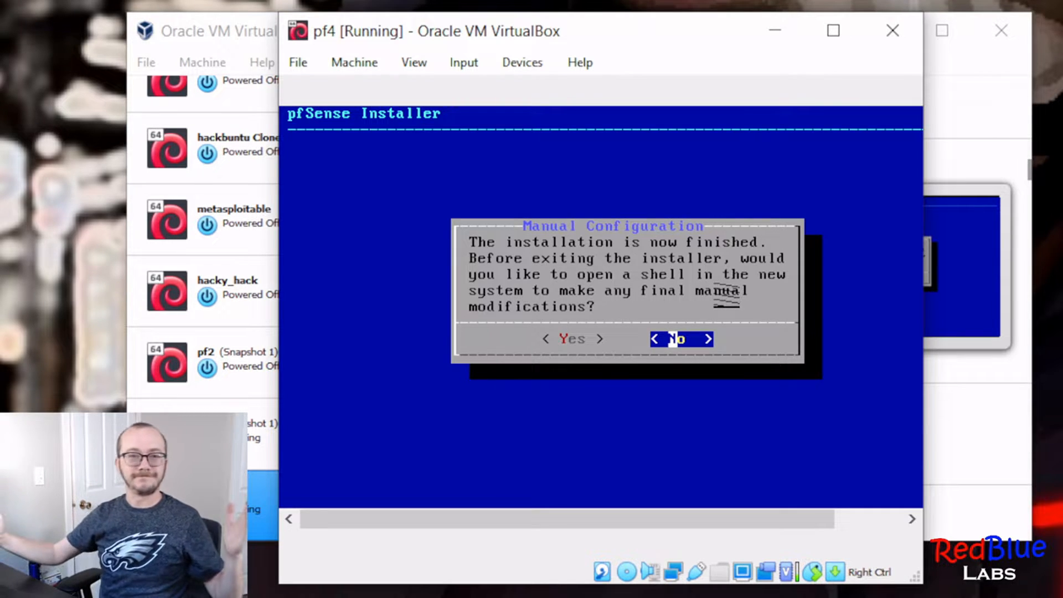
{"action": "left_click", "coordinate": [679, 339]}
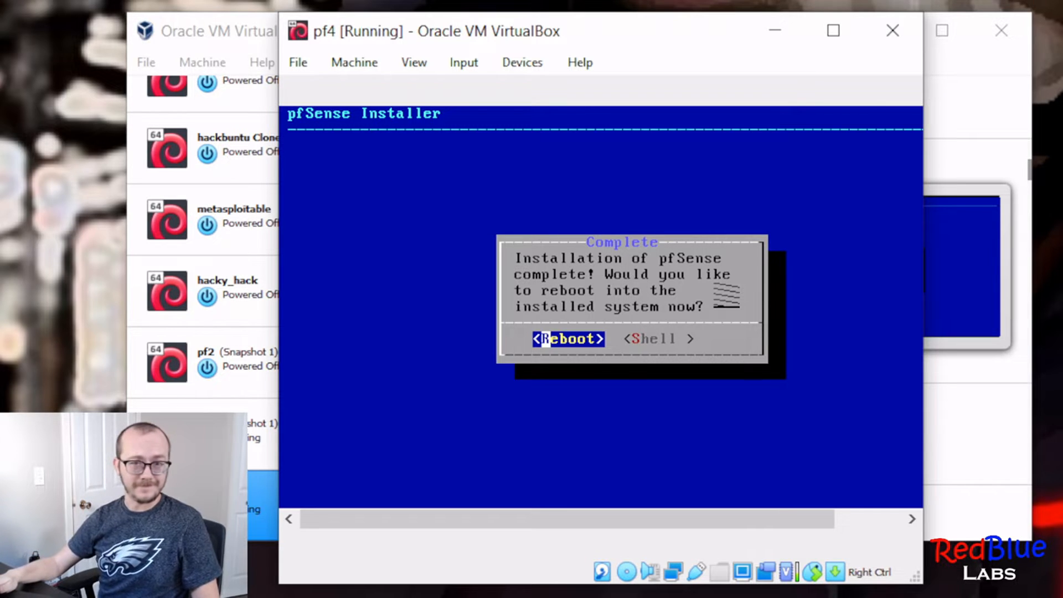
{"action": "left_click", "coordinate": [567, 339]}
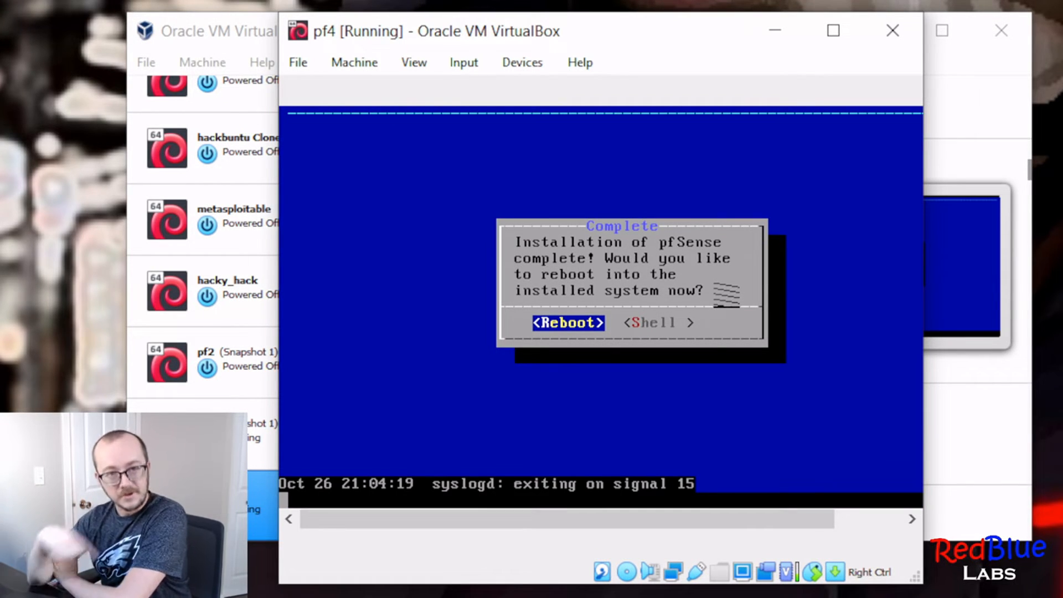
Reboot into pfSense and set the LAN interface address to 192.168.50.1 with 24-bit subnet
{"action": "left_click", "coordinate": [567, 322]}
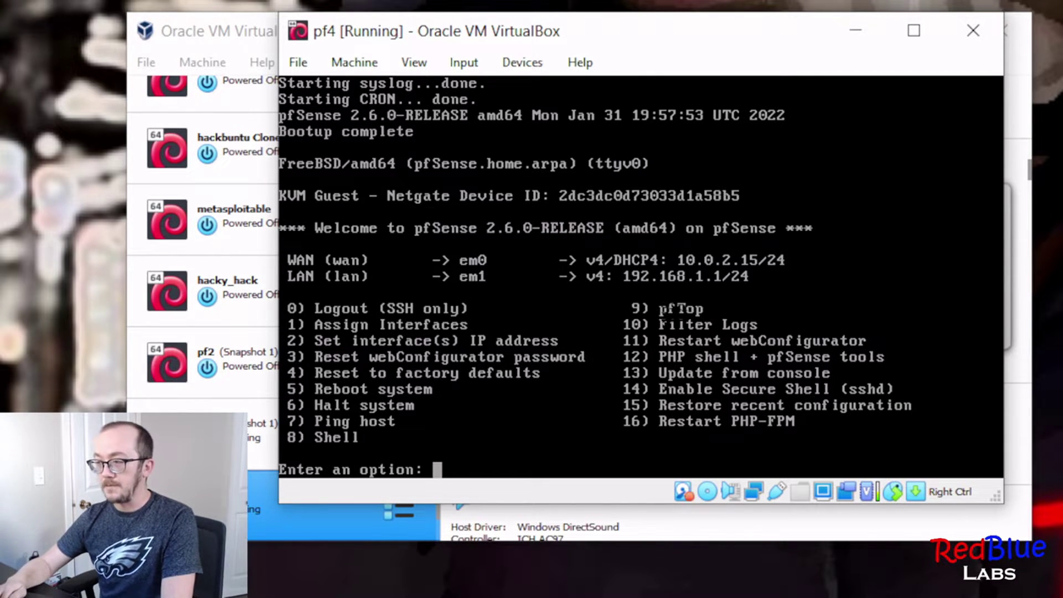
{"action": "type", "text": "2"}
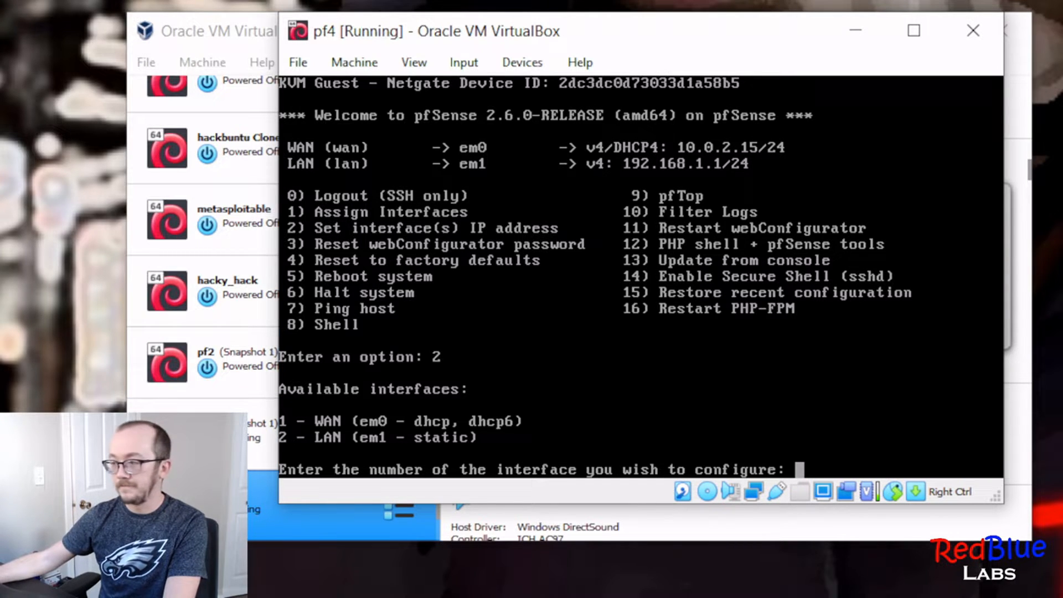
{"action": "type", "text": "2"}
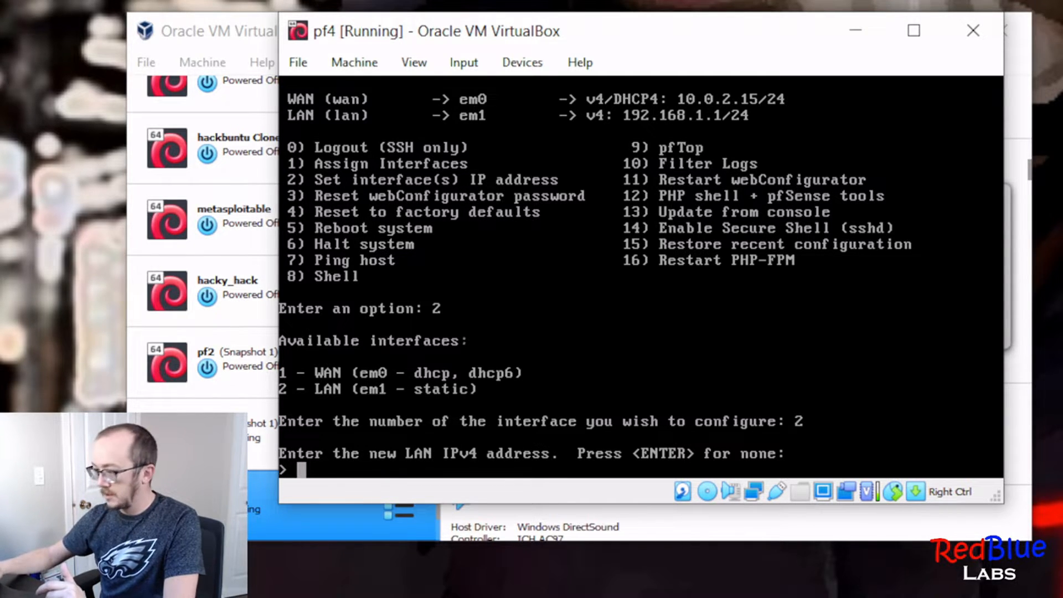
{"action": "type", "text": "192.168.50"}
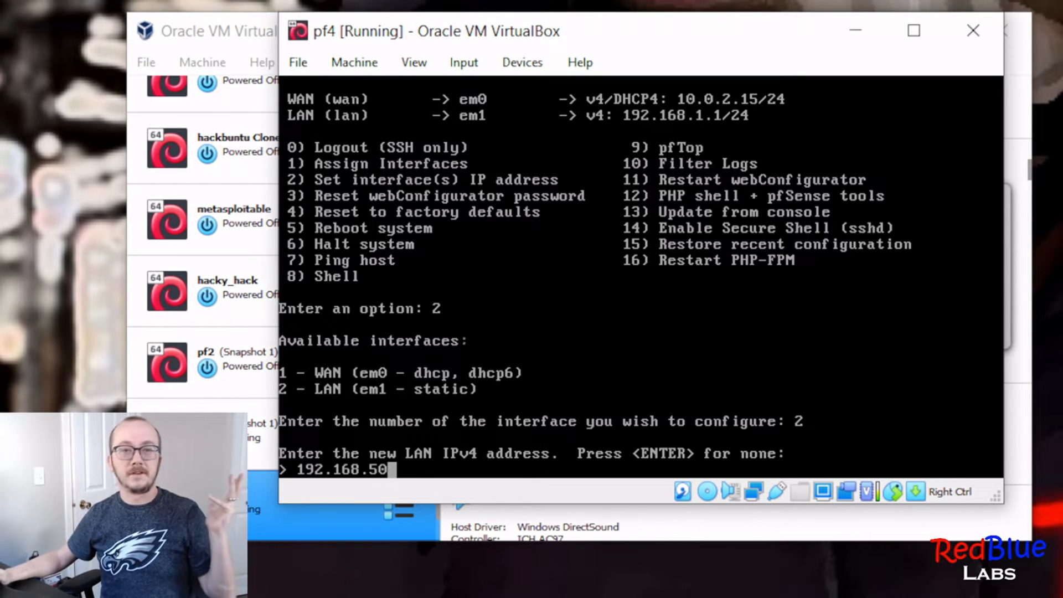
{"action": "type", "text": "."}
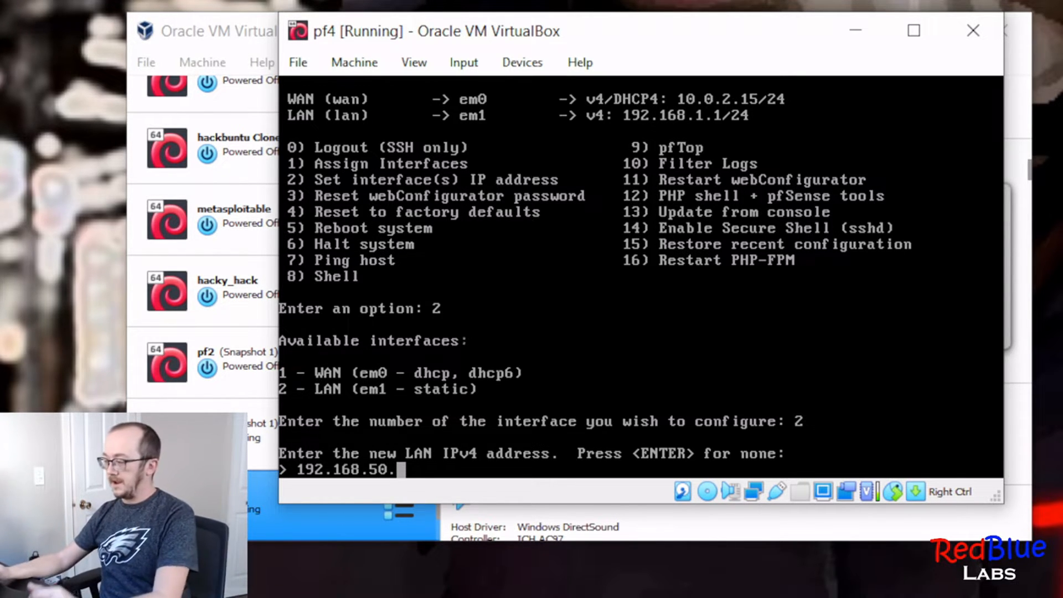
{"action": "type", "text": "1"}
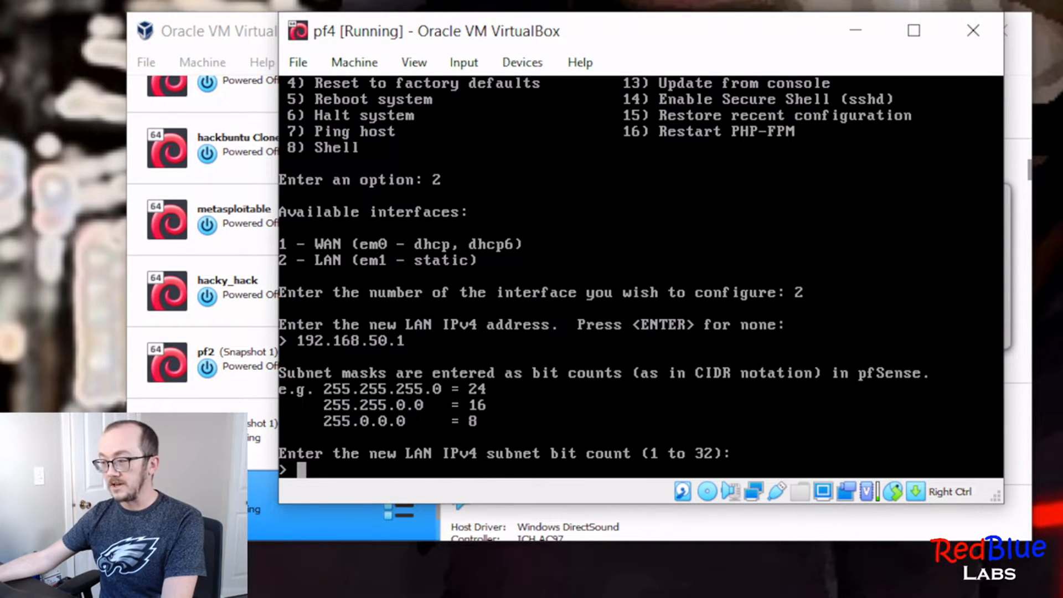
{"action": "type", "text": "24"}
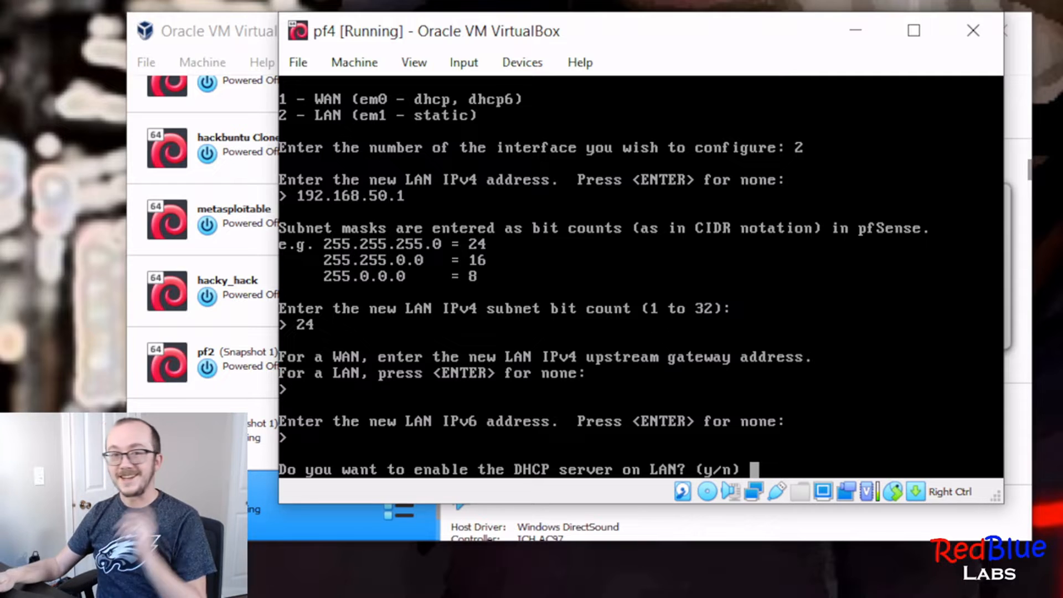
Enable LAN DHCP with range 192.168.50.20 to 192.168.50.250 and return to the console menu
{"action": "type", "text": "y"}
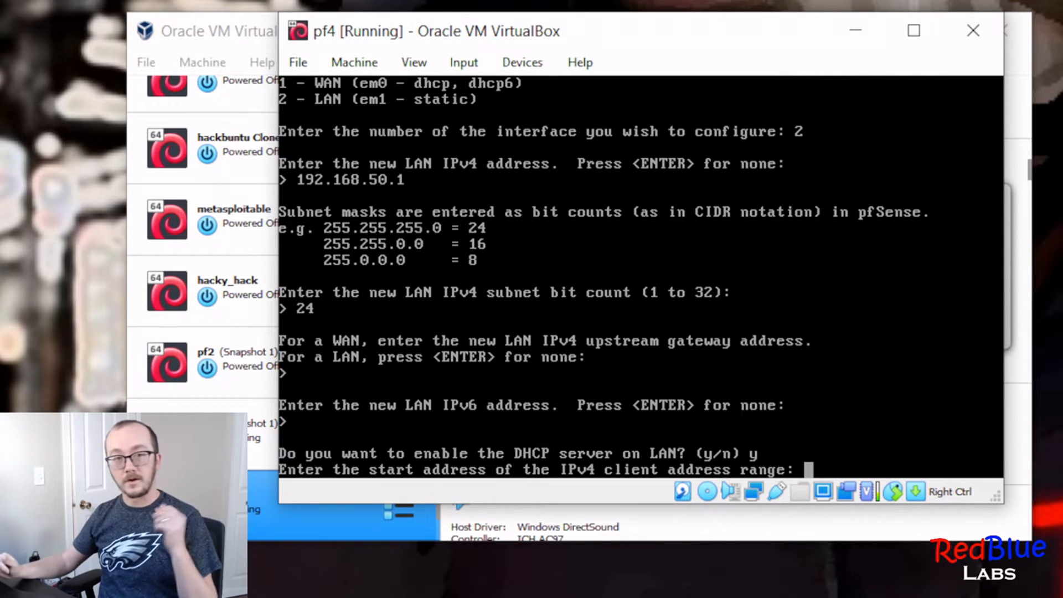
{"action": "type", "text": "192.168.50."}
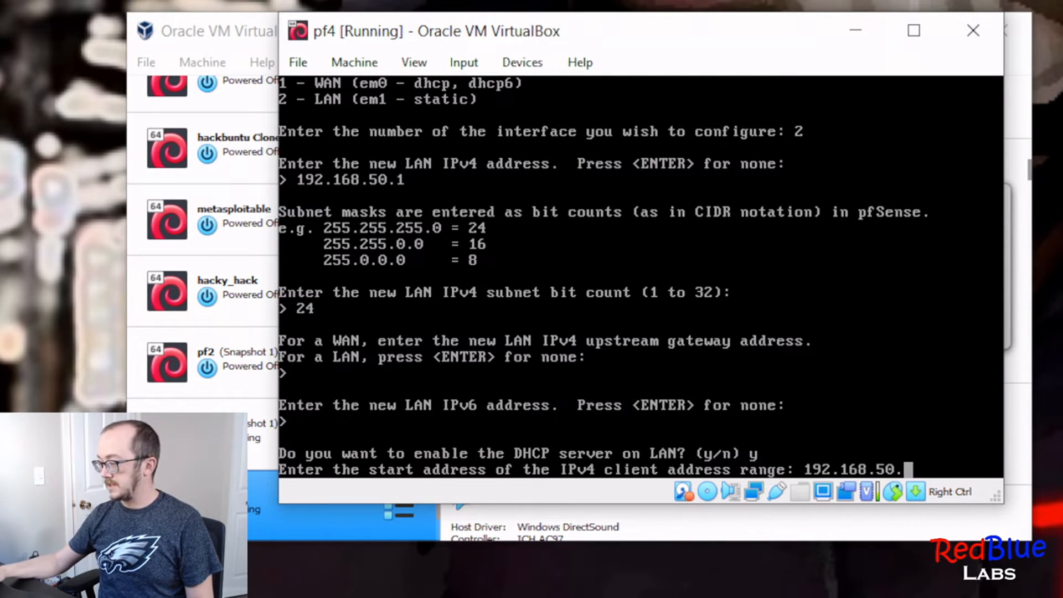
{"action": "type", "text": "20"}
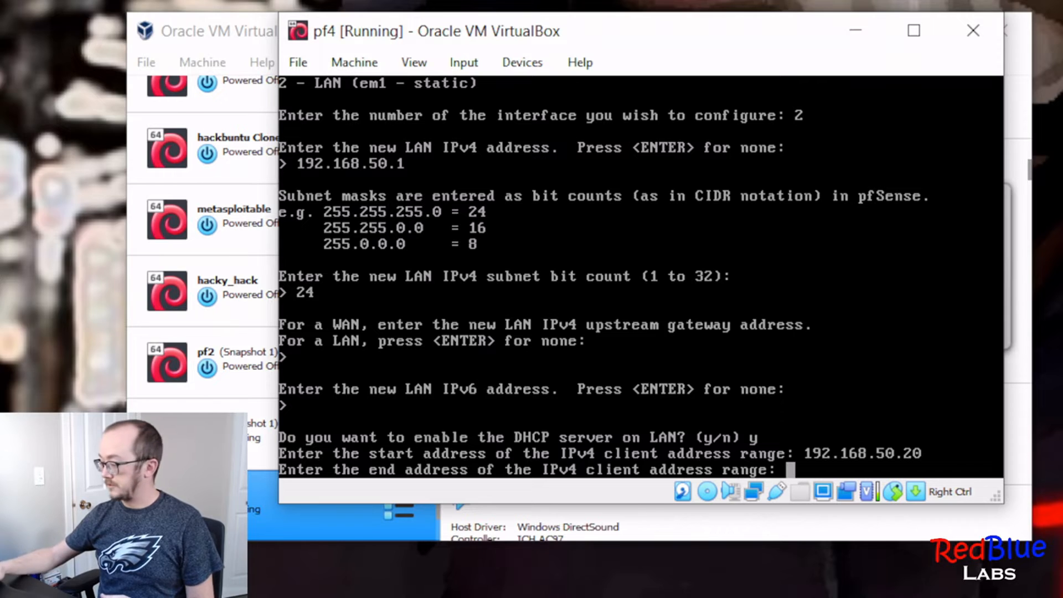
{"action": "type", "text": "192.168.50"}
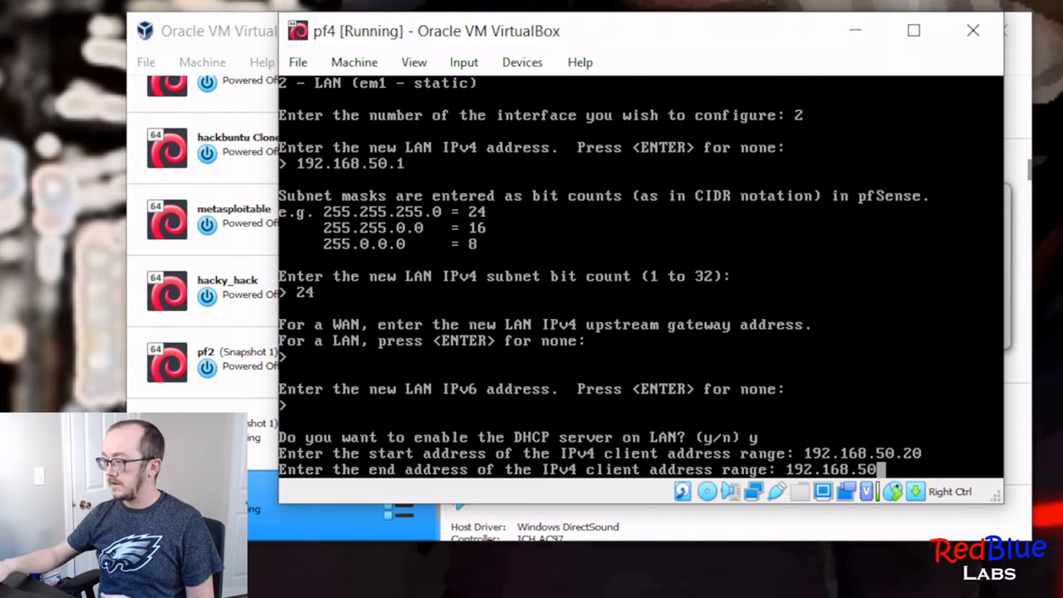
{"action": "type", "text": "2"}
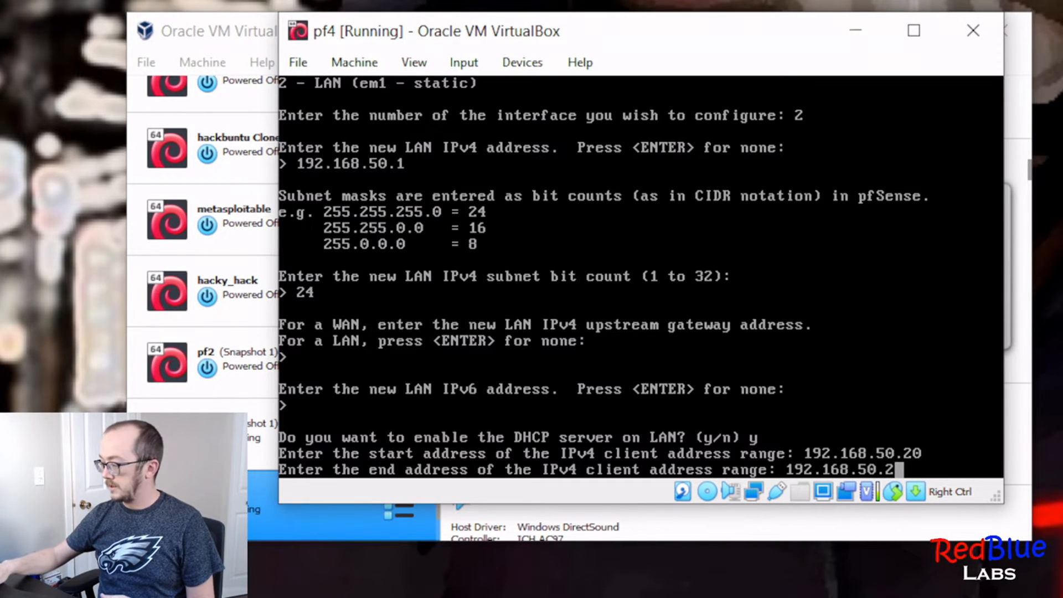
{"action": "type", "text": "50"}
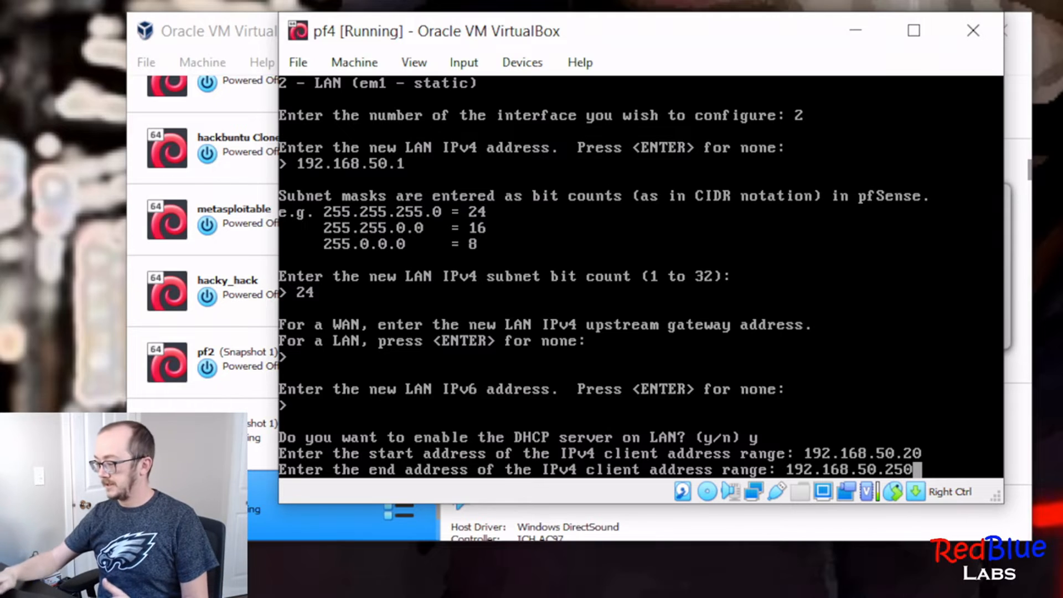
{"action": "key", "text": "enter"}
{"action": "type", "text": "y"}
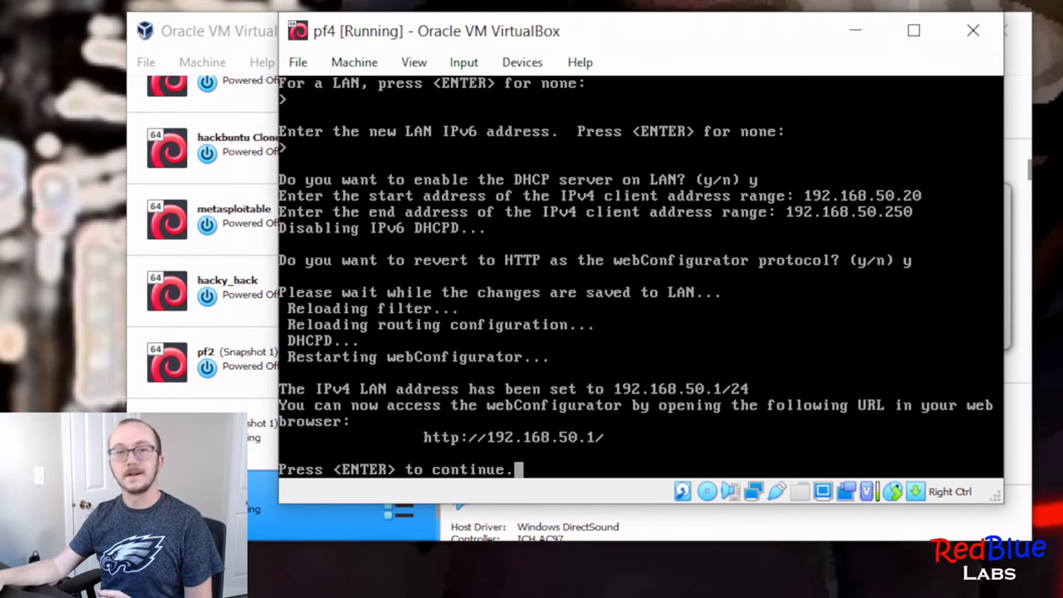
{"action": "key", "text": "enter"}
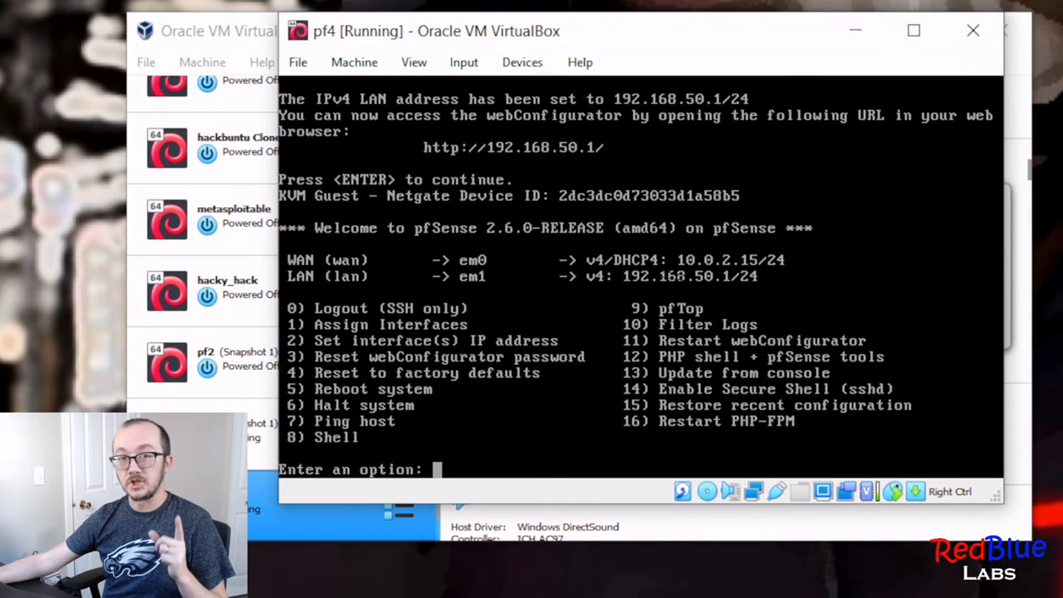
{"action": "mouse_move", "coordinate": [627, 38]}
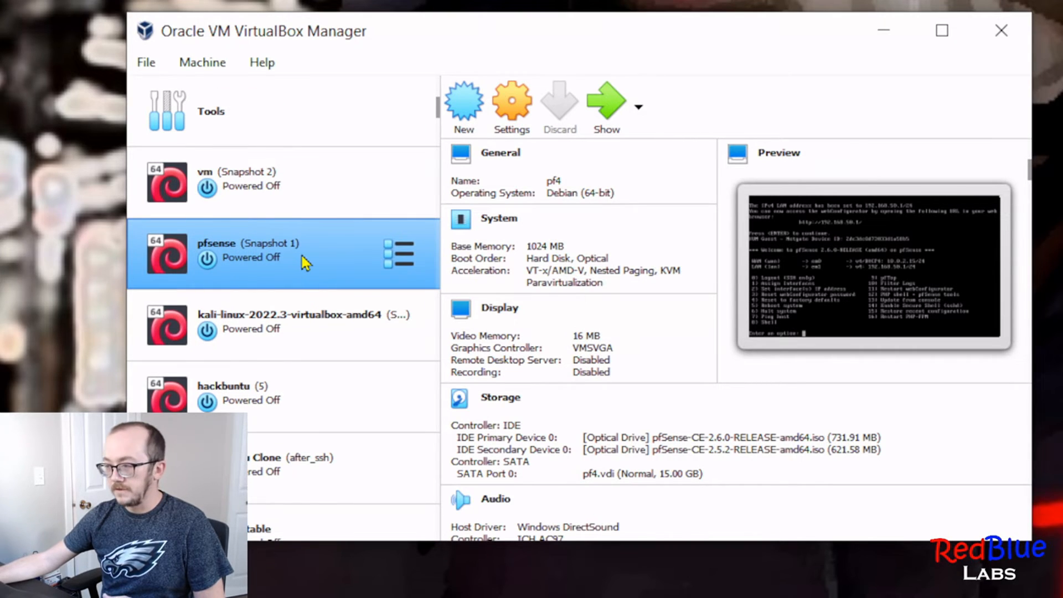
Switch the Kali machine's adapter from lan3 to internal network Lan1 and save
{"action": "left_click", "coordinate": [282, 323]}
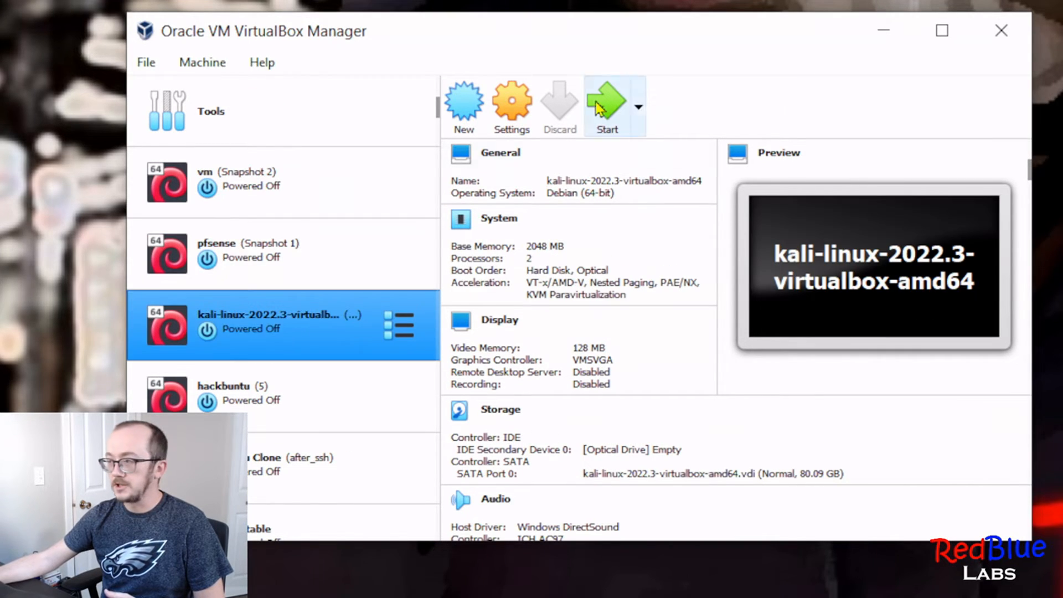
{"action": "mouse_move", "coordinate": [524, 146]}
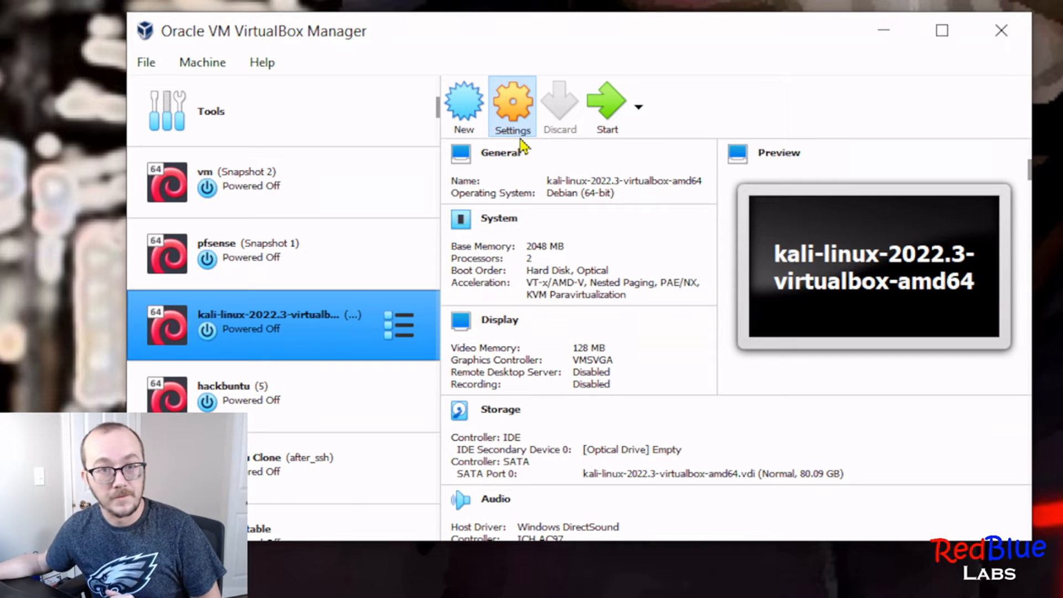
{"action": "left_click", "coordinate": [511, 102]}
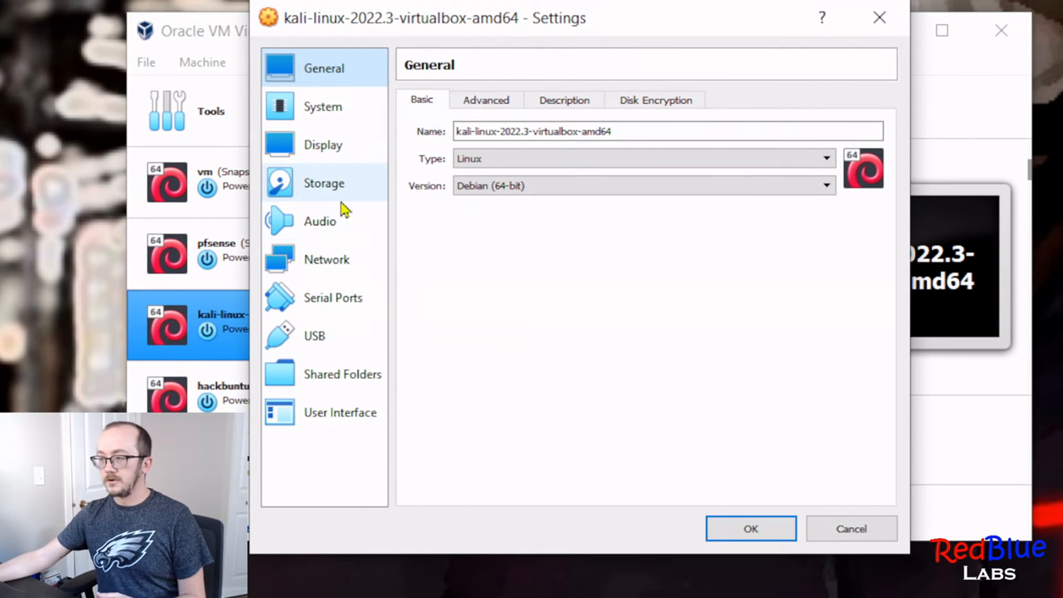
{"action": "left_click", "coordinate": [327, 259]}
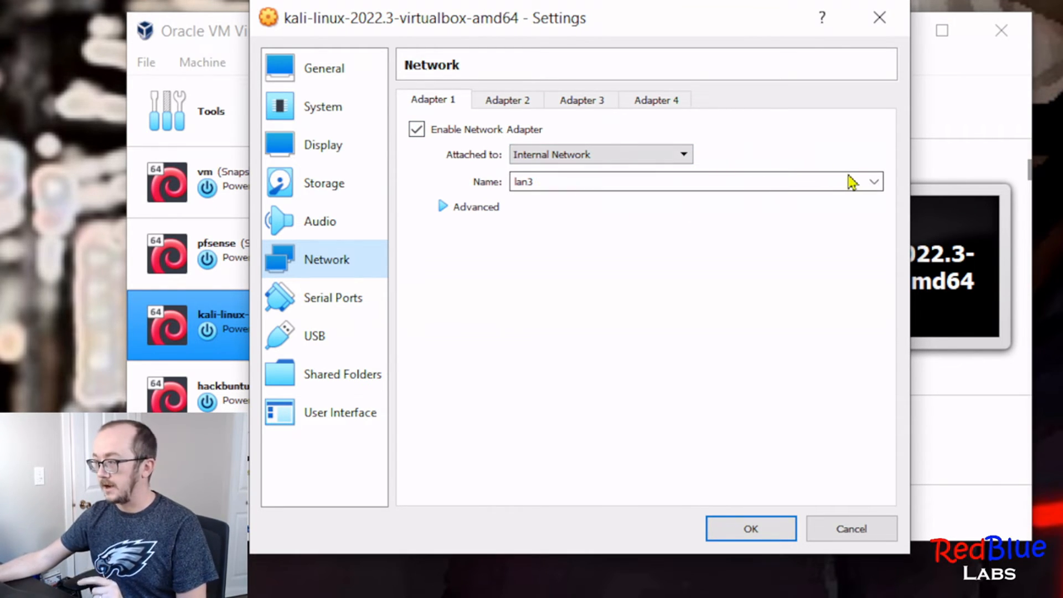
{"action": "left_click", "coordinate": [873, 181]}
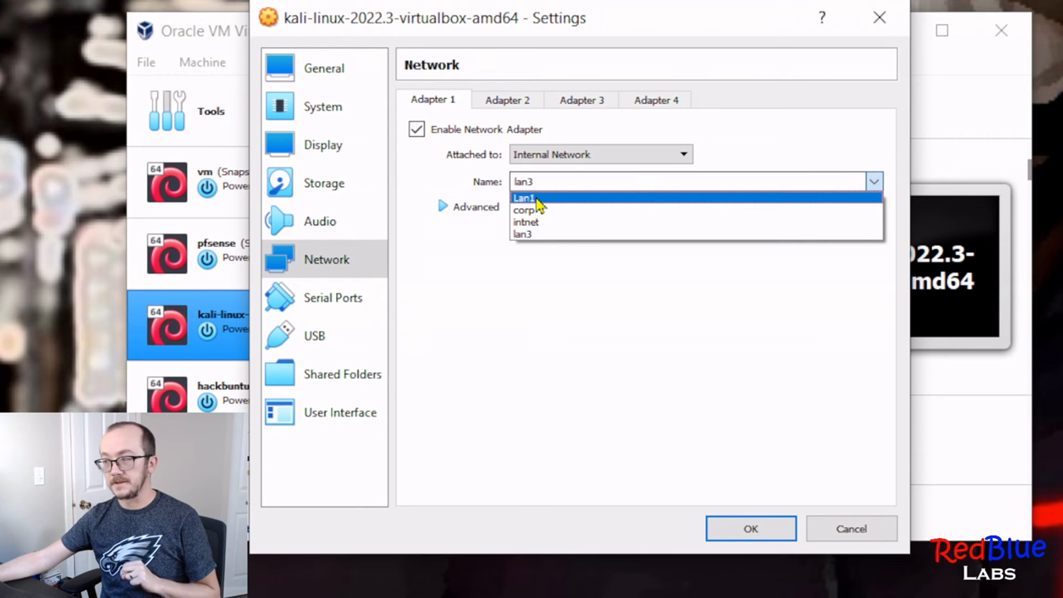
{"action": "left_click", "coordinate": [524, 197]}
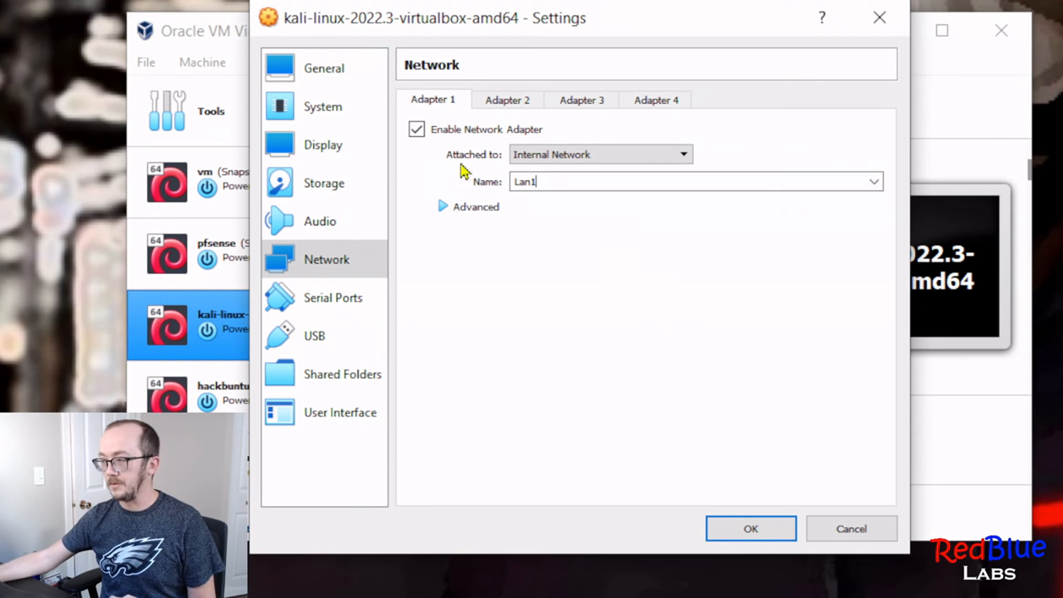
{"action": "left_click", "coordinate": [751, 528]}
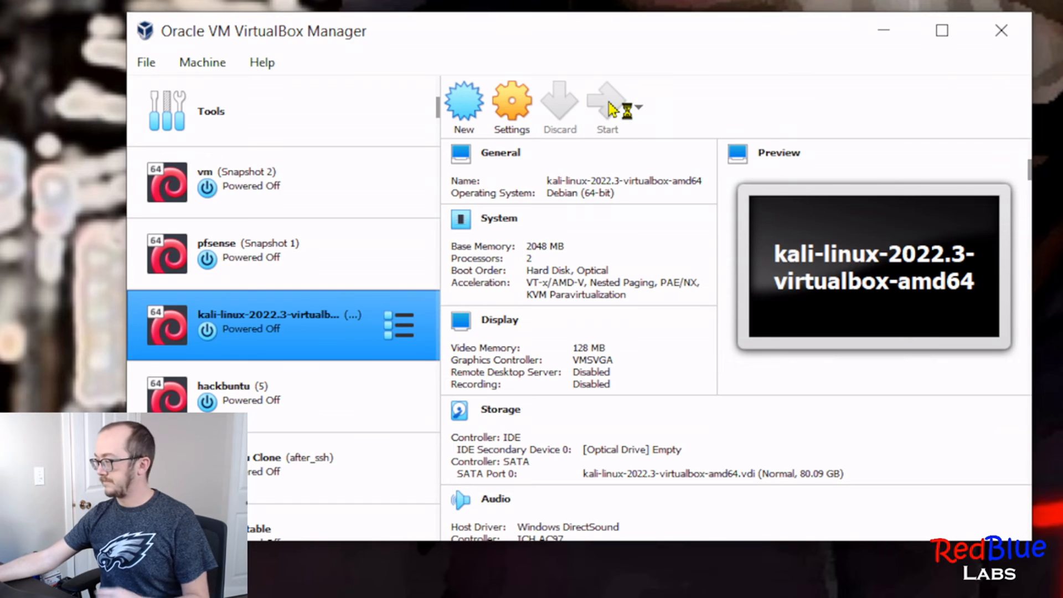
Boot the Kali VM and verify eth0 shows 192.168.50.20/24 in the ip a output
{"action": "left_click", "coordinate": [607, 99]}
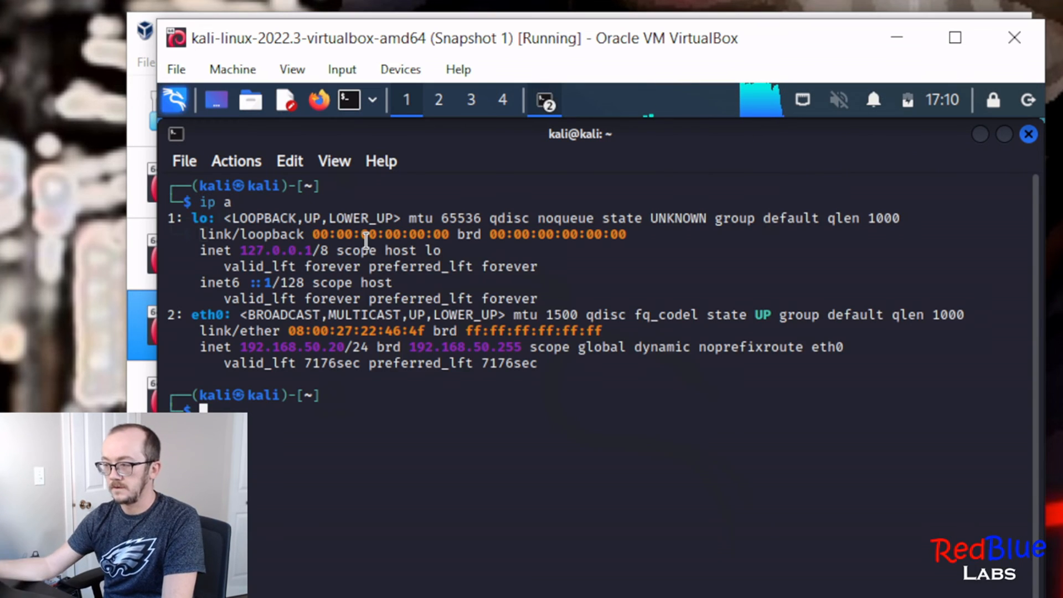
{"action": "double_click", "coordinate": [300, 346]}
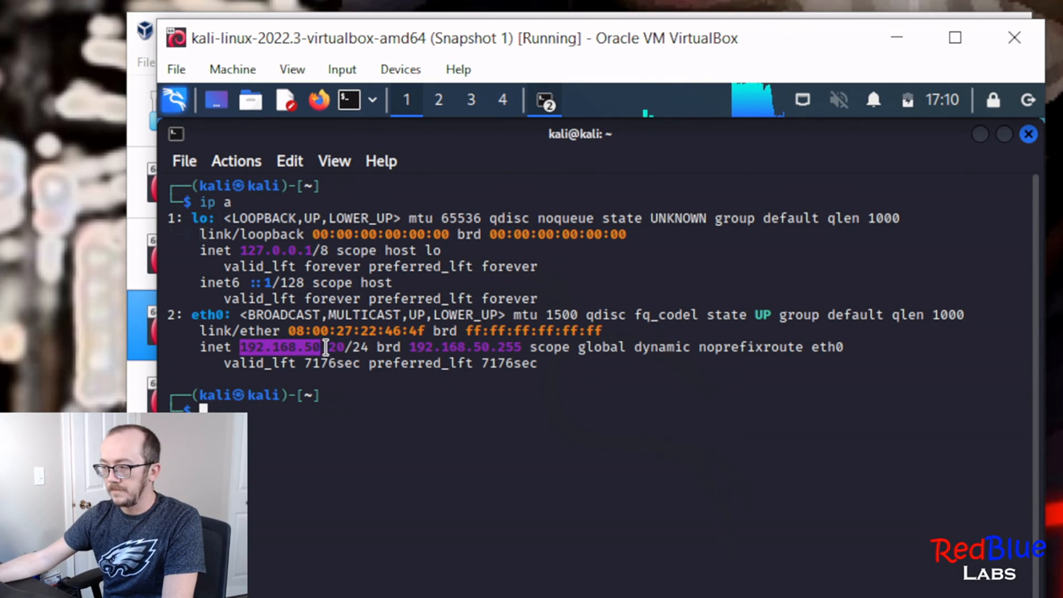